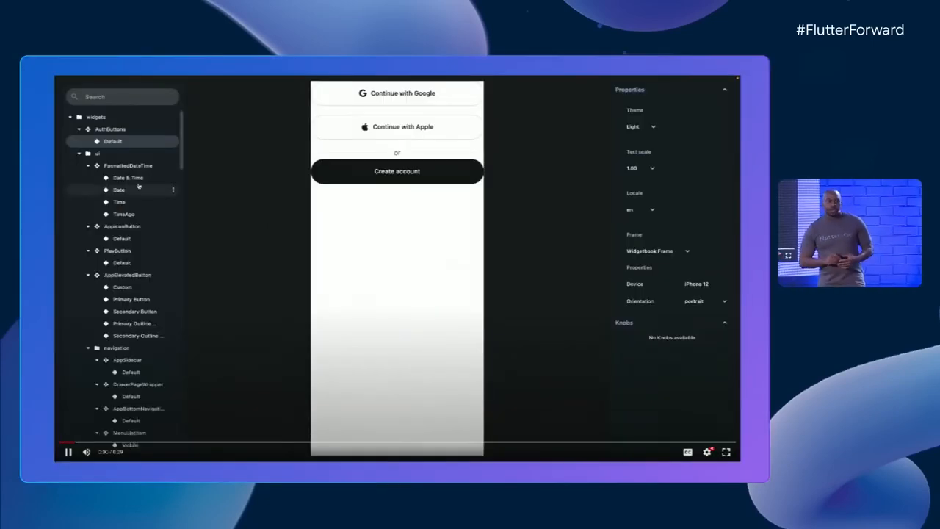
Preview the Date & Time and PlayButton Default use cases, then open the NewsPage Default preview
left_click(127, 177)
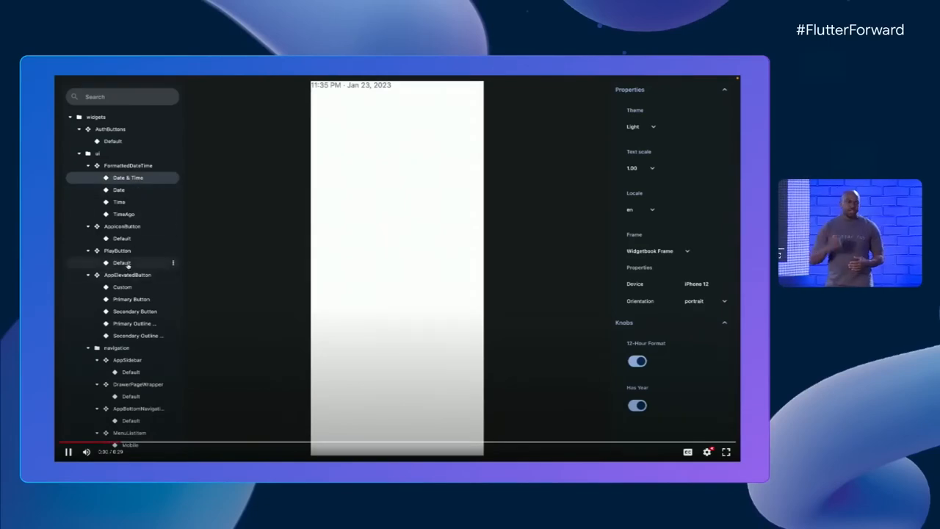
left_click(122, 262)
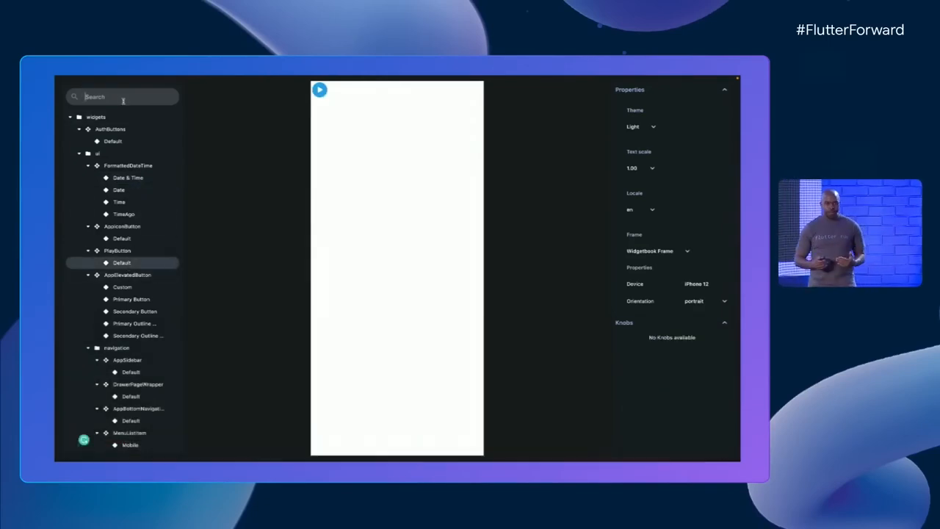
type("news")
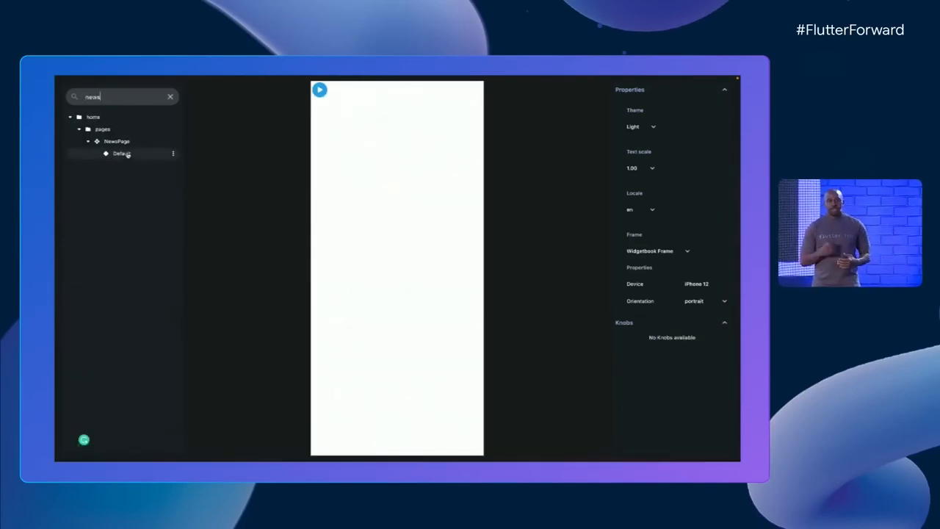
left_click(121, 153)
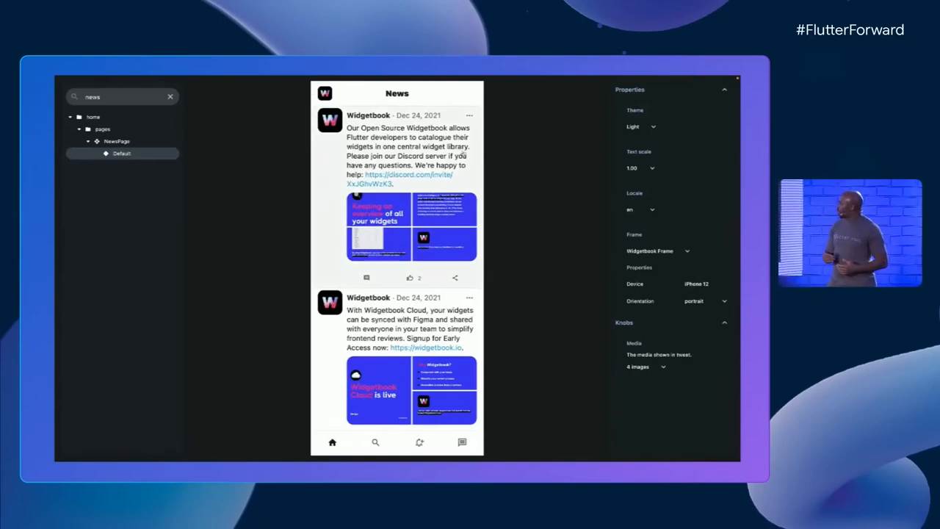
Open and close the news app's side drawer, then switch the preview to the Dark theme
left_click(701, 283)
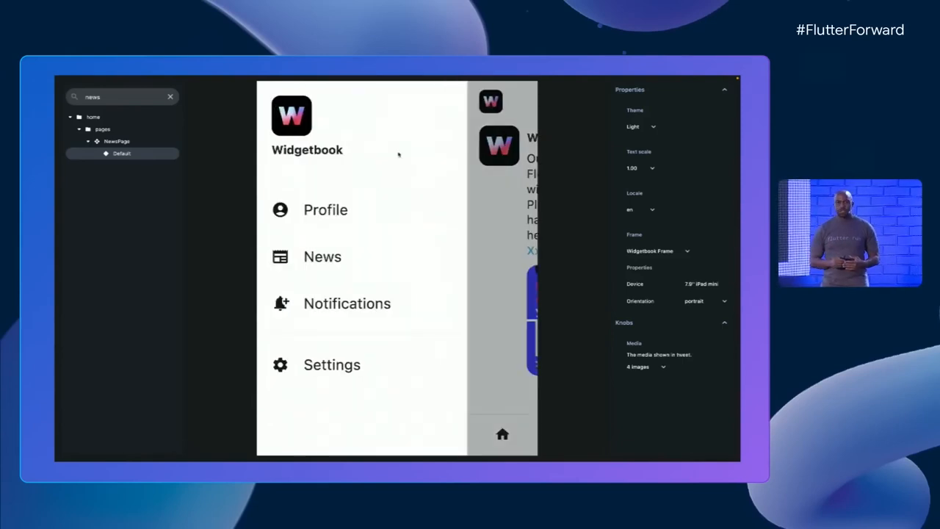
left_click(322, 257)
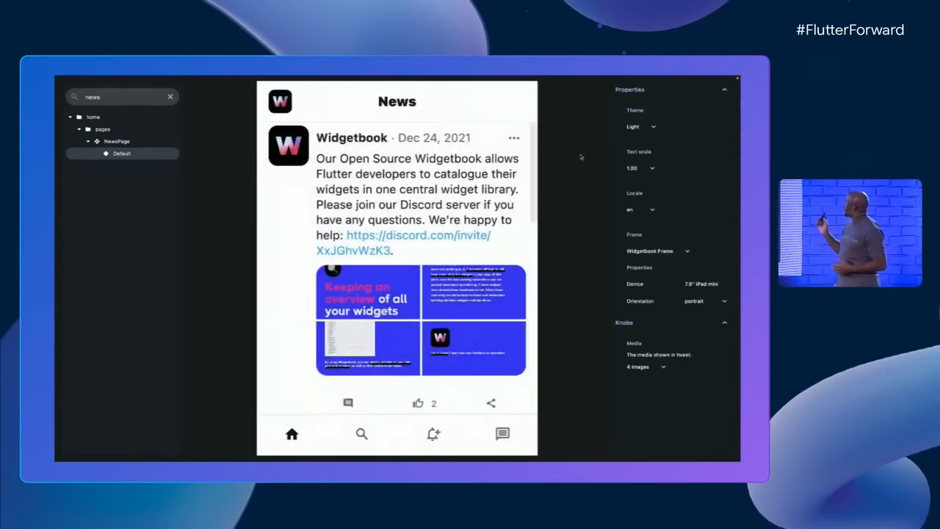
left_click(639, 126)
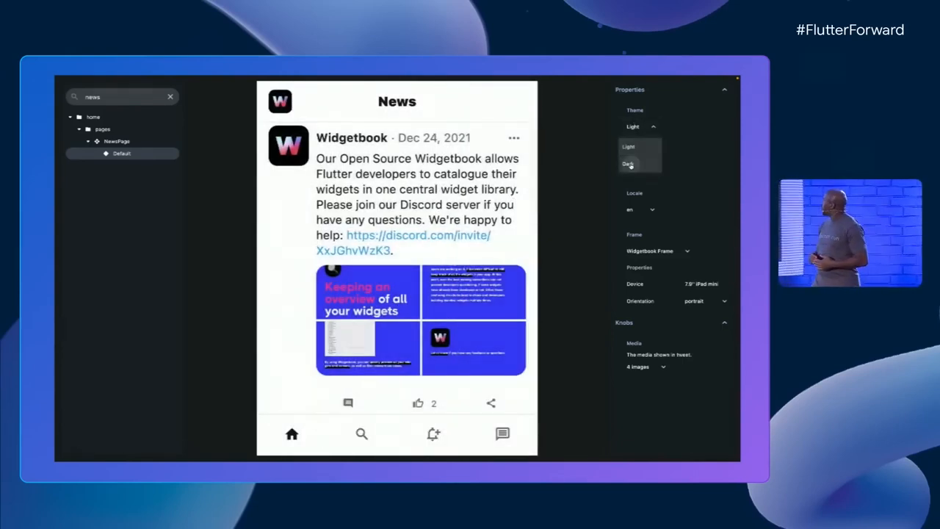
left_click(628, 164)
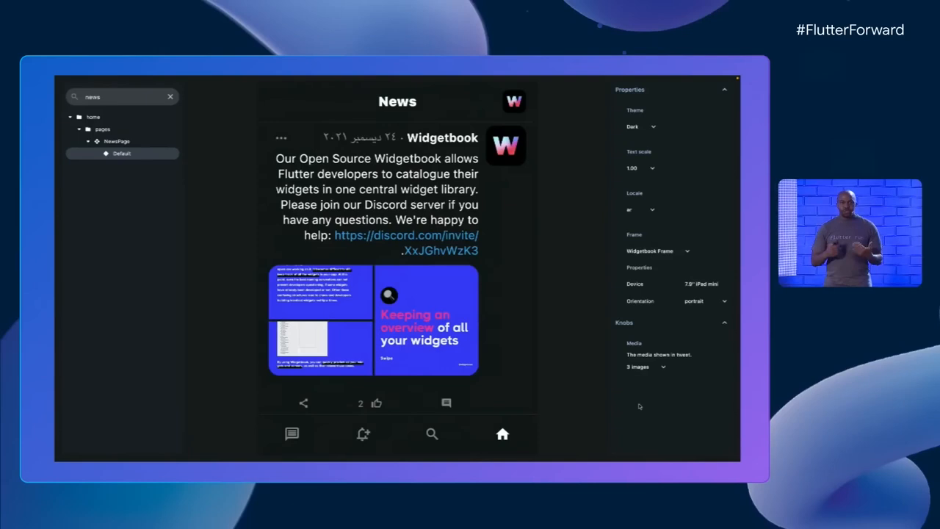
left_click(645, 367)
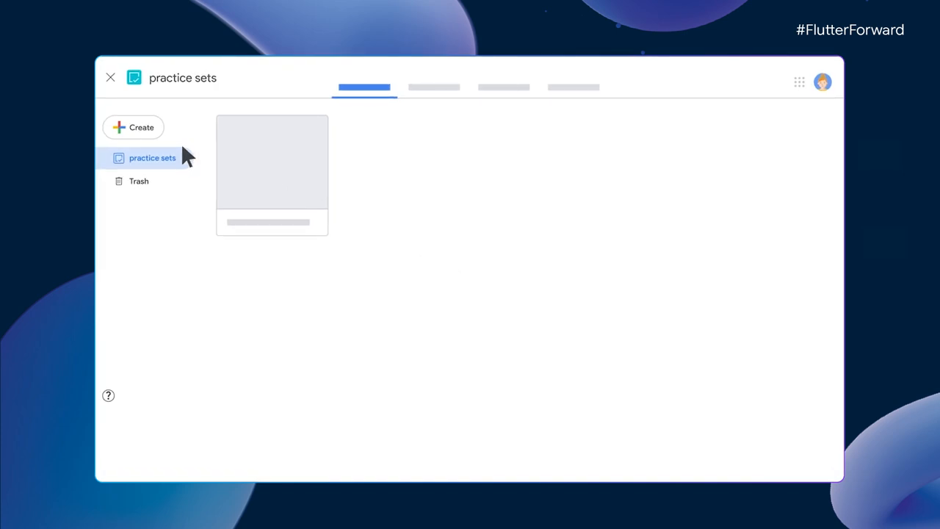
Open the Algebra homework practice set from the practice sets list
left_click(272, 162)
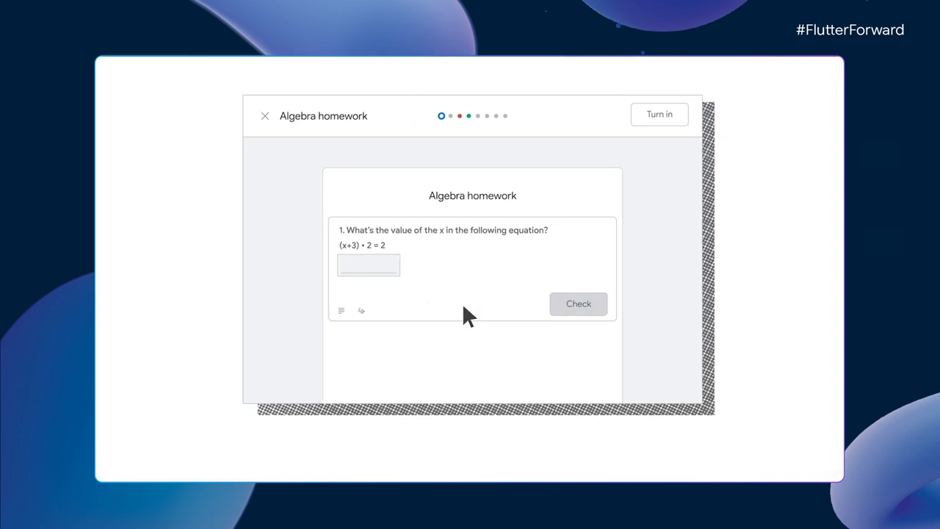
Hand-write the equation working in the scratch pad, ending at x=2, and enter the answer
left_click(361, 310)
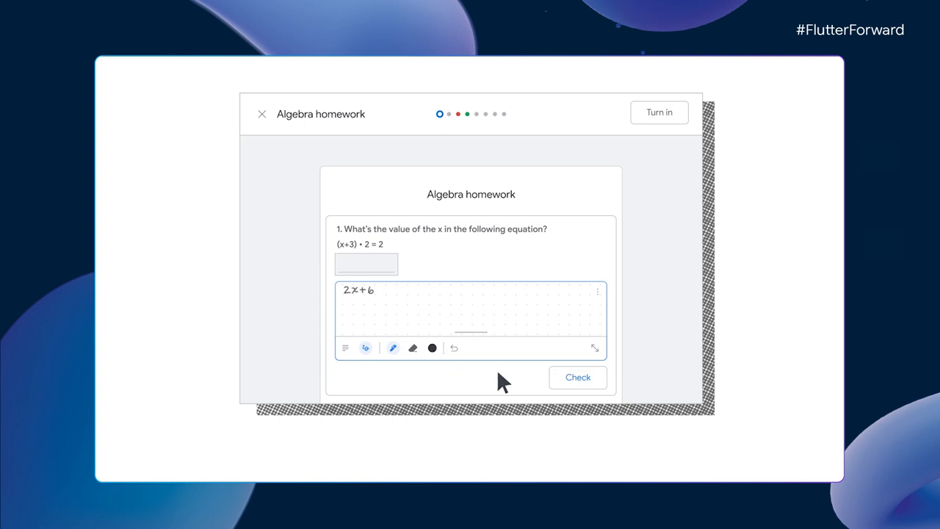
left_click_drag(375, 290, 396, 301)
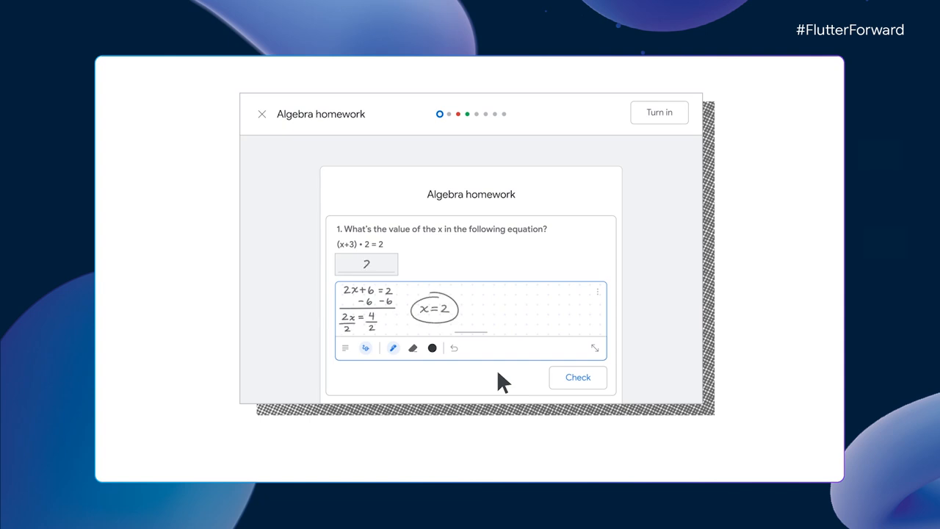
left_click(577, 377)
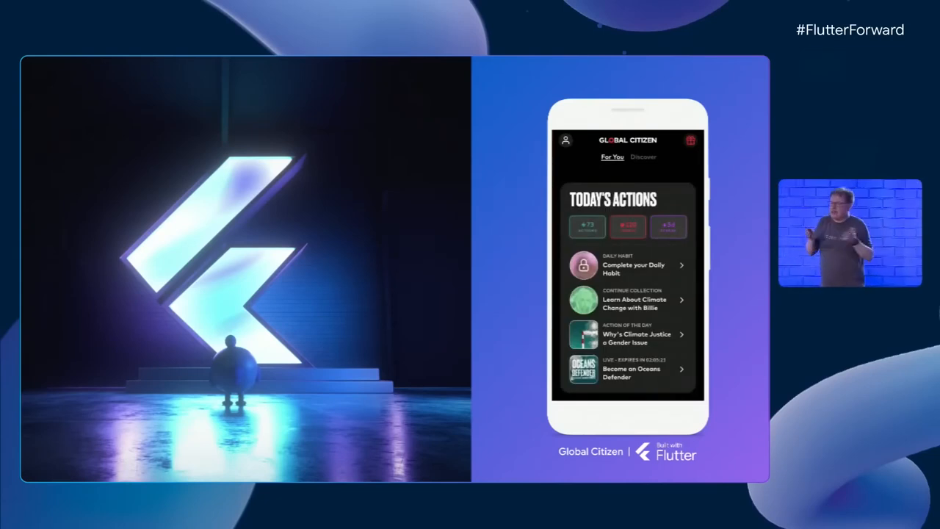
Advance the keynote to the Global Citizen 'Built with Flutter' showcase slide
left_click(643, 157)
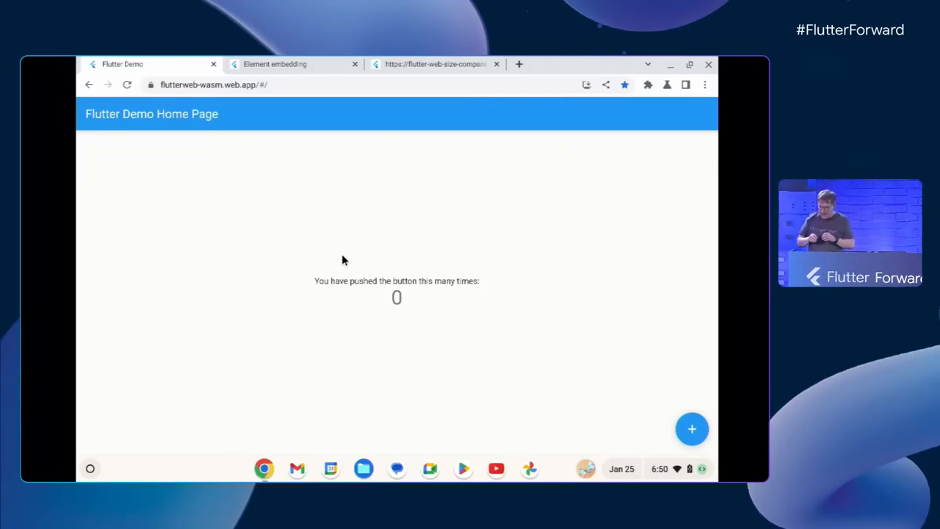
Open a new browser tab and enter chrome:flags in the address bar
left_click(520, 64)
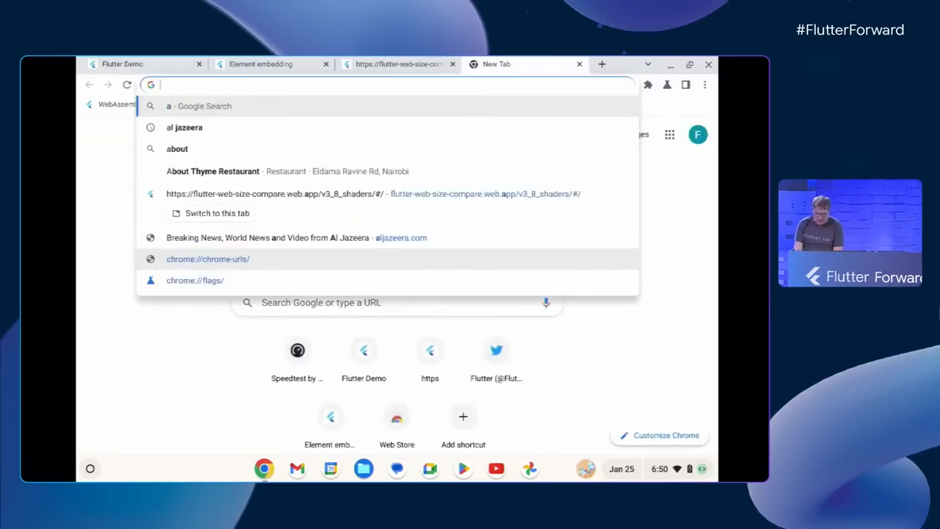
type("chrome:flags")
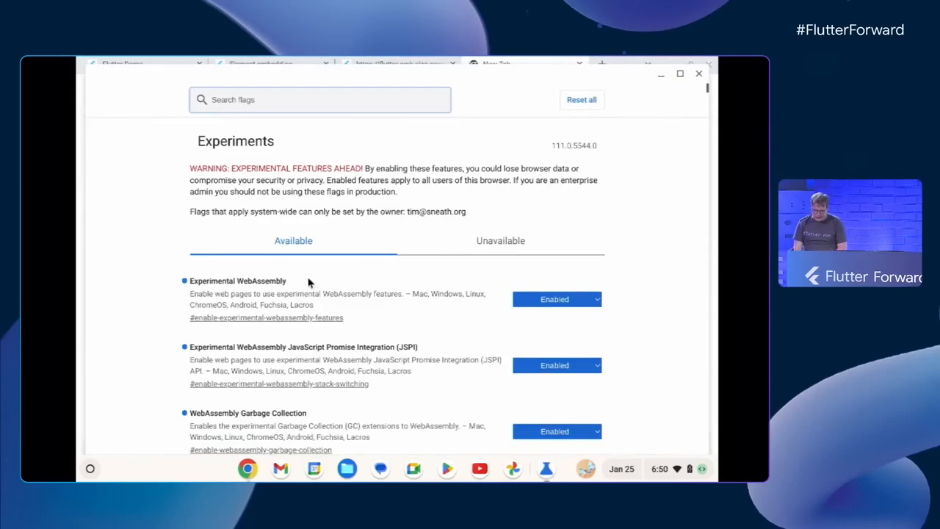
Scroll the flags page past the WebAssembly flags to 'Temporarily unexpire M109 flags'
scroll("down", 3)
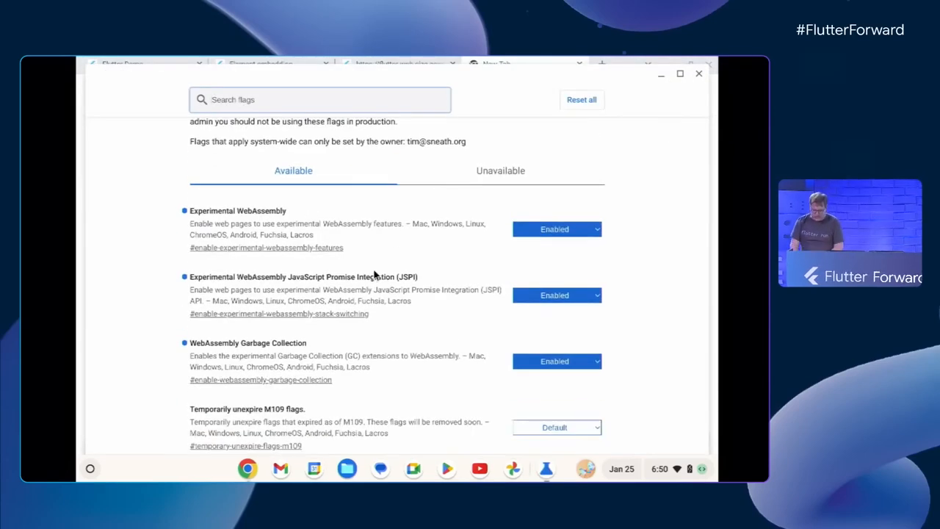
mouse_move(389, 263)
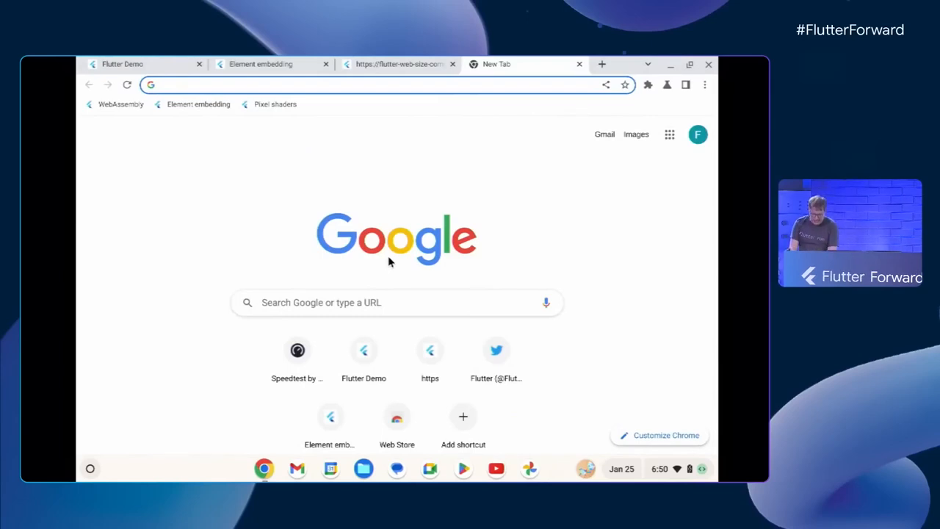
Return to the Flutter Demo tab and view main.dart.js, then the main.dart.wasm disassembly
left_click(122, 64)
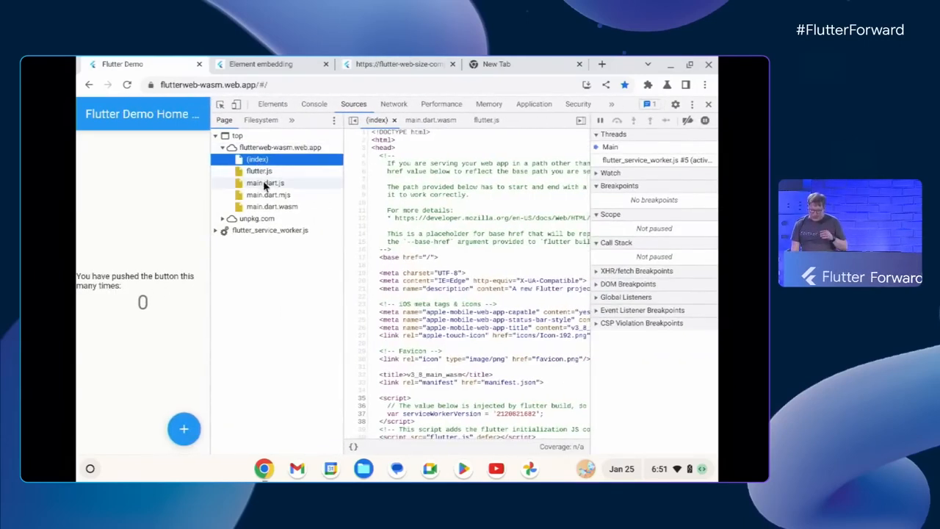
left_click(265, 182)
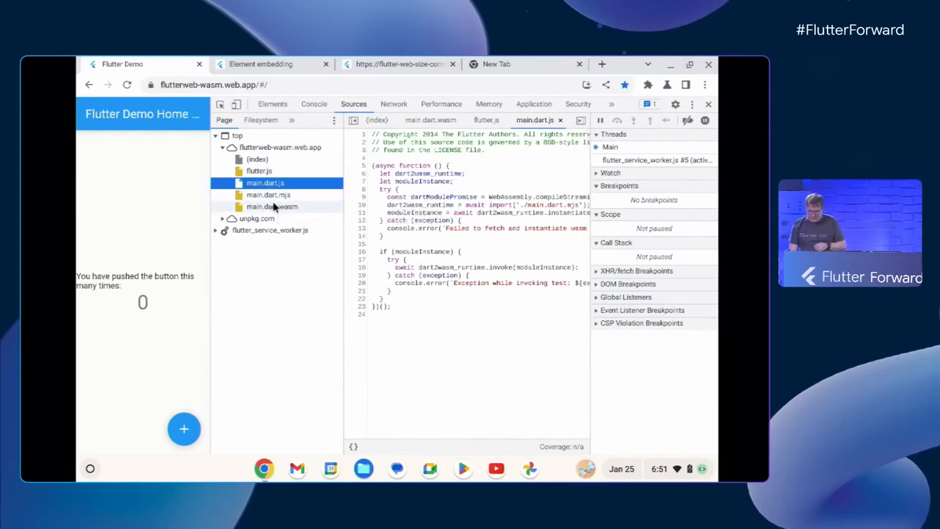
left_click(272, 206)
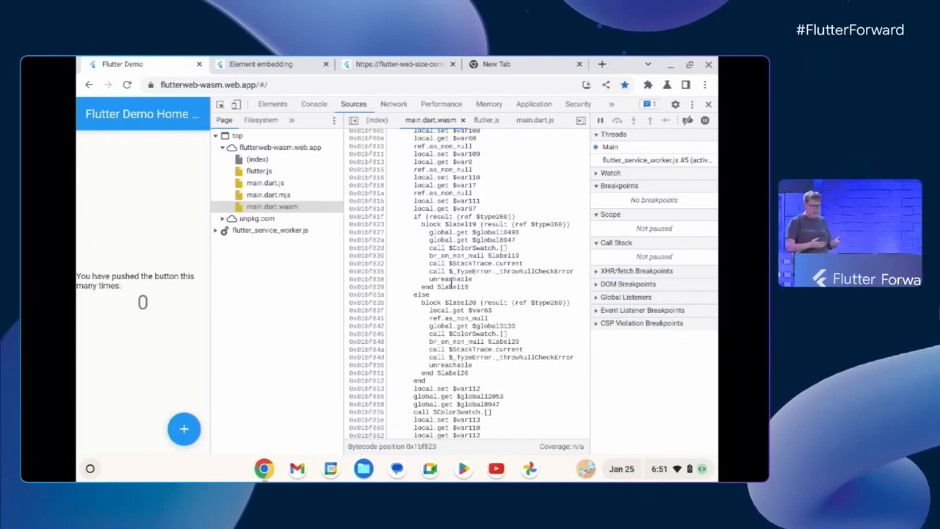
mouse_move(297, 260)
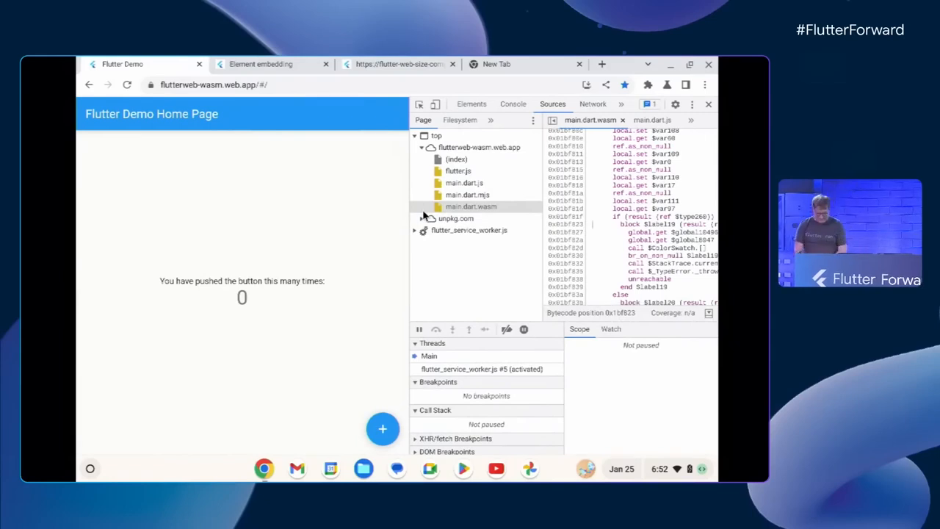
Switch to the Element embedding tab showing the embedded Counter app
left_click(261, 64)
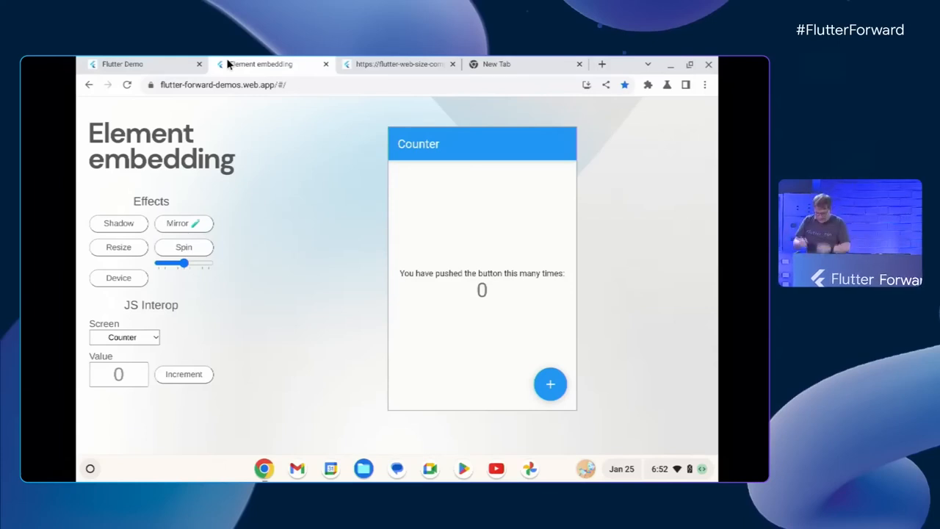
key("F12")
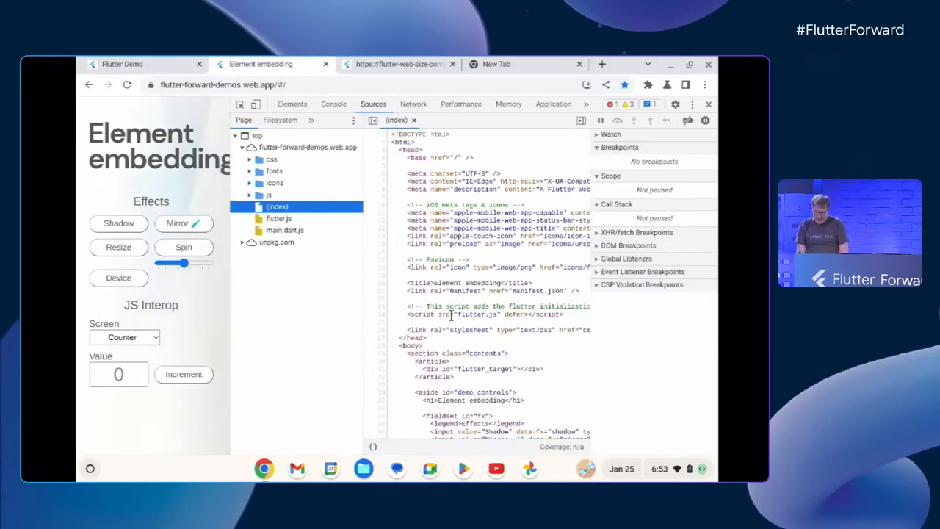
scroll("down", 3)
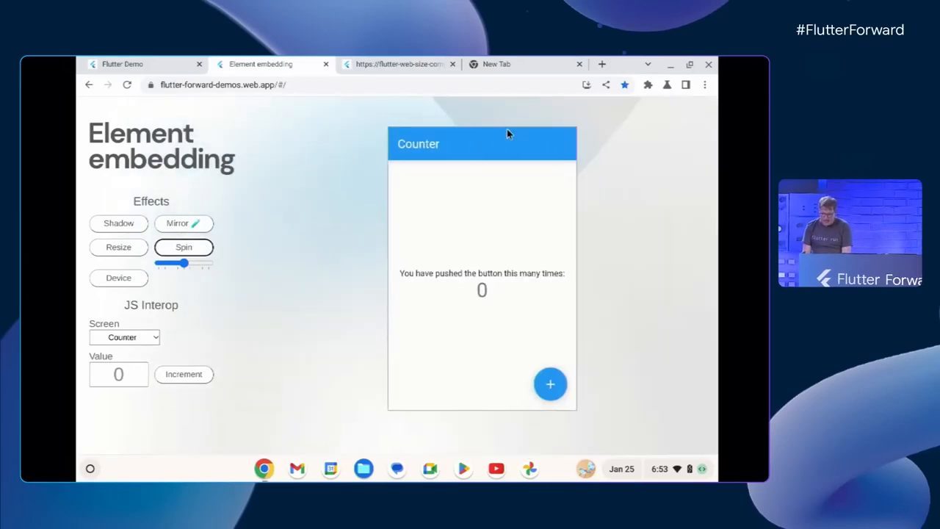
mouse_move(550, 383)
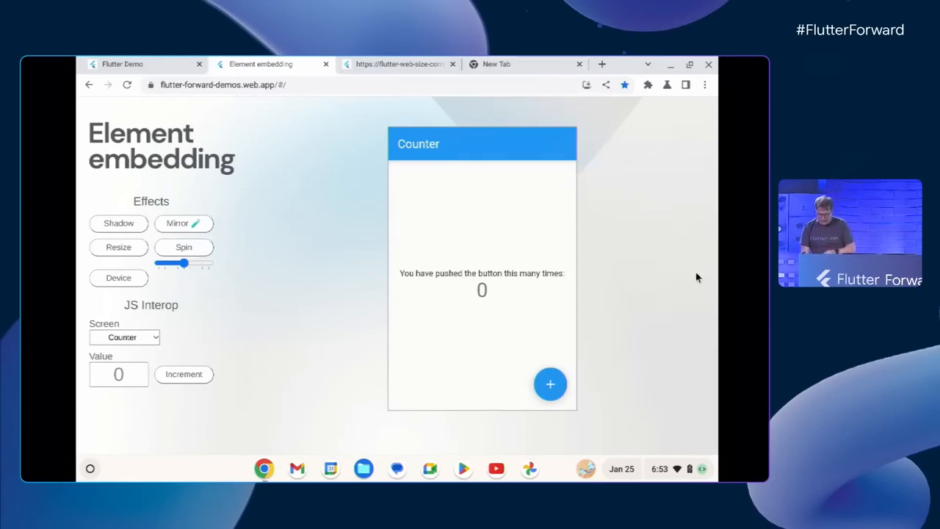
mouse_move(550, 383)
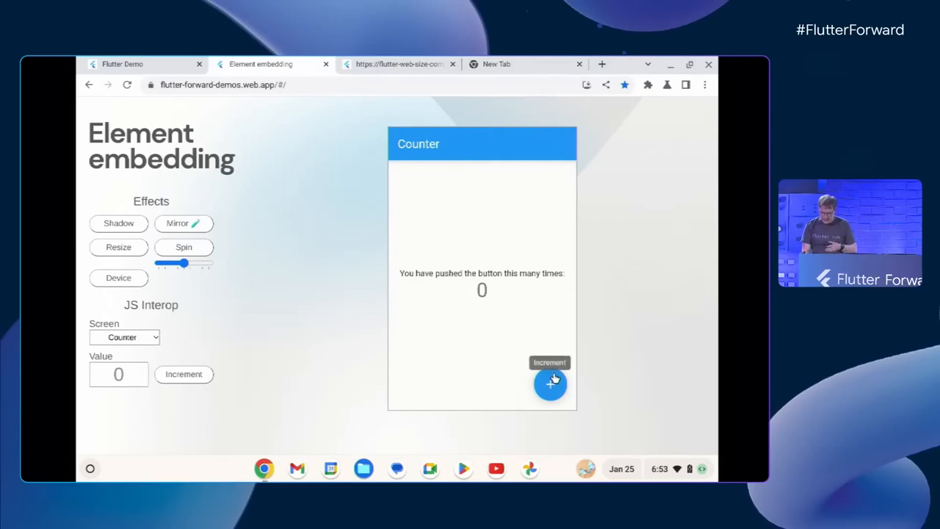
Increment the counter from the embedded app and the JS Interop button until both read 30
left_click(551, 384)
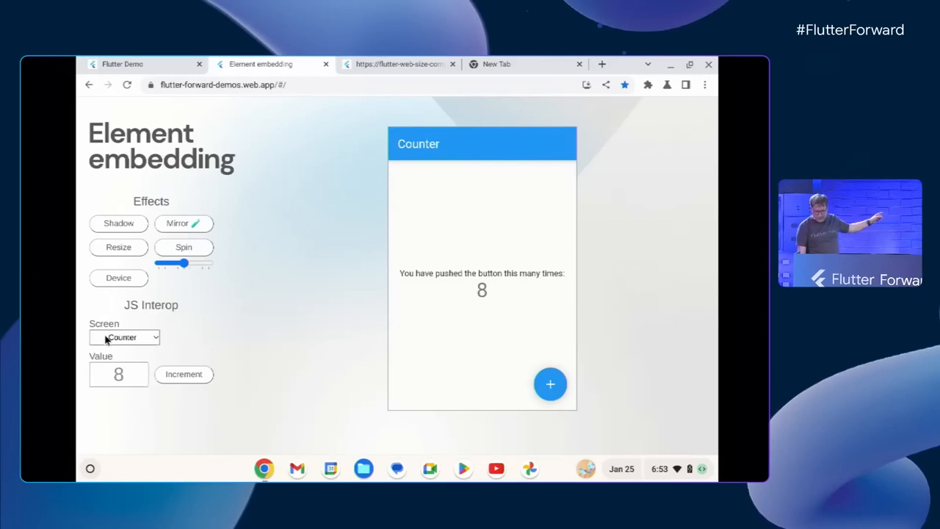
mouse_move(158, 355)
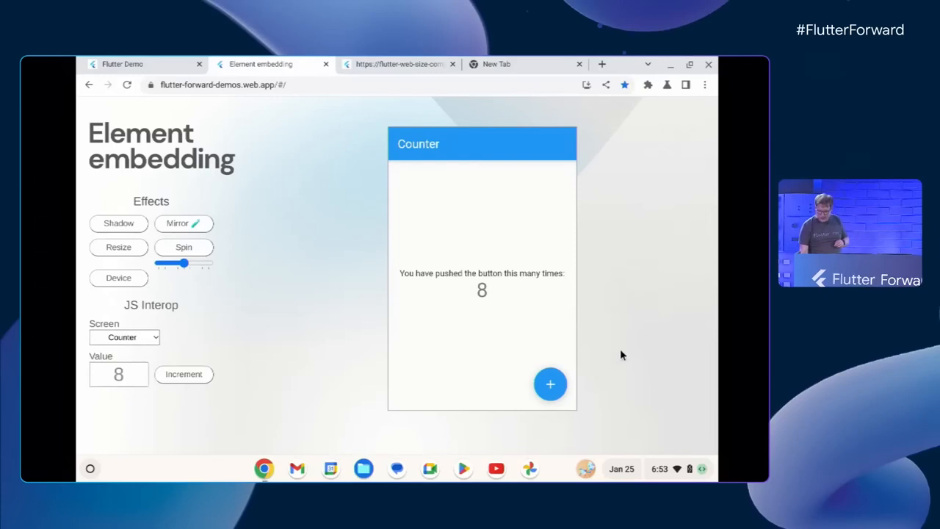
left_click(550, 384)
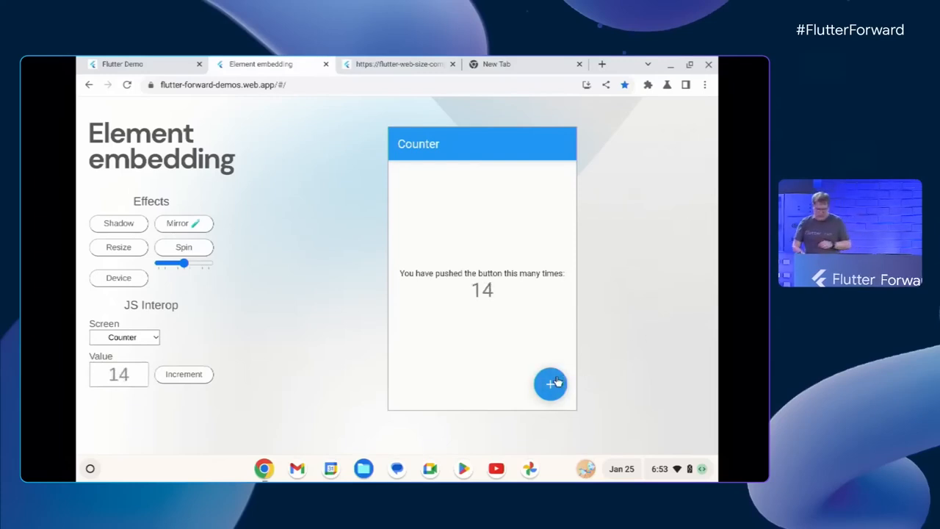
mouse_move(302, 323)
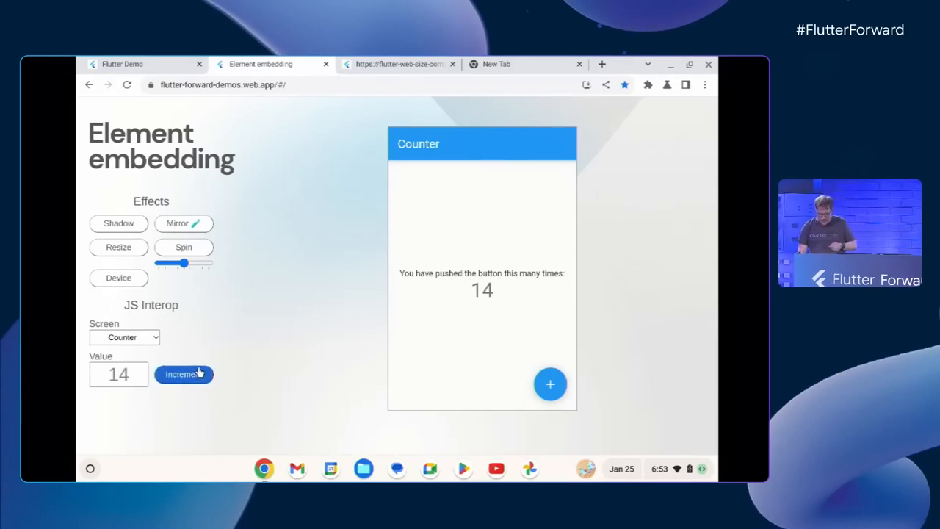
left_click(184, 374)
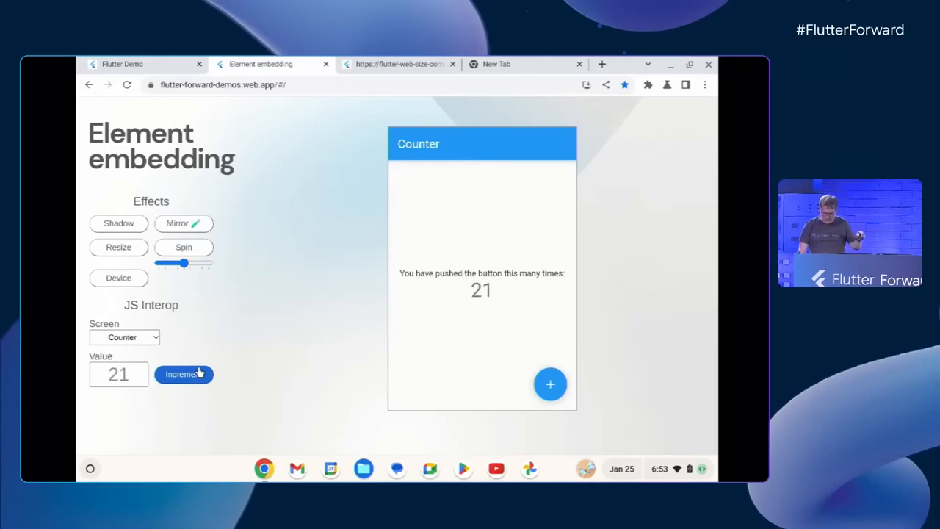
left_click(183, 374)
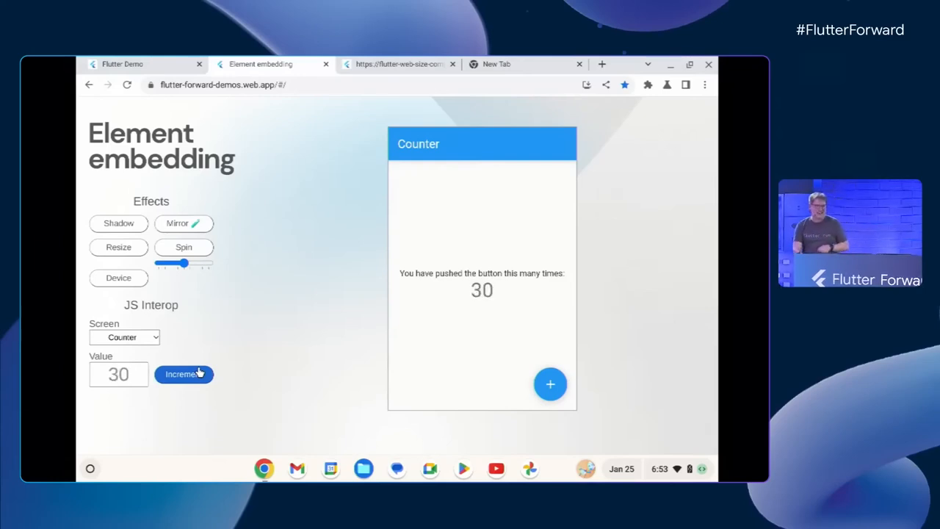
mouse_move(215, 357)
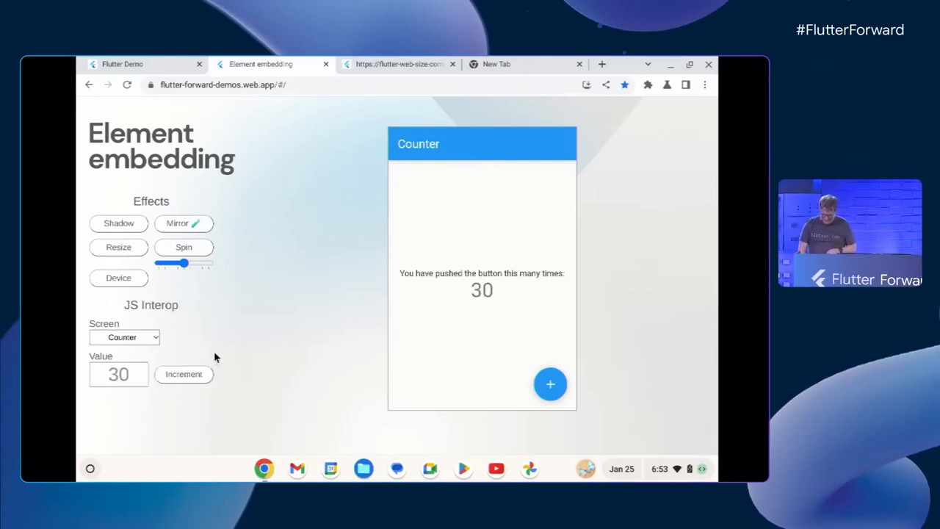
mouse_move(246, 337)
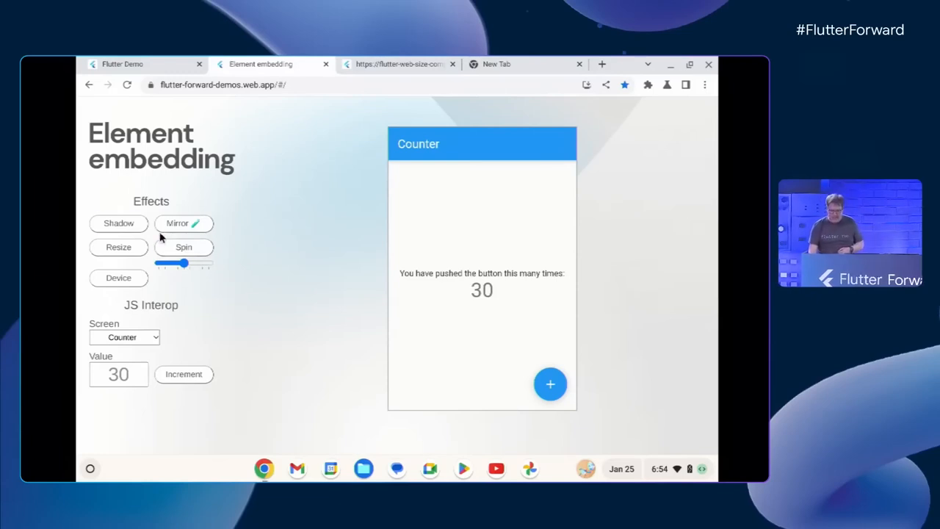
Toggle the Shadow and Resize effects, then show the Counter in the Device phone mockup
left_click(118, 223)
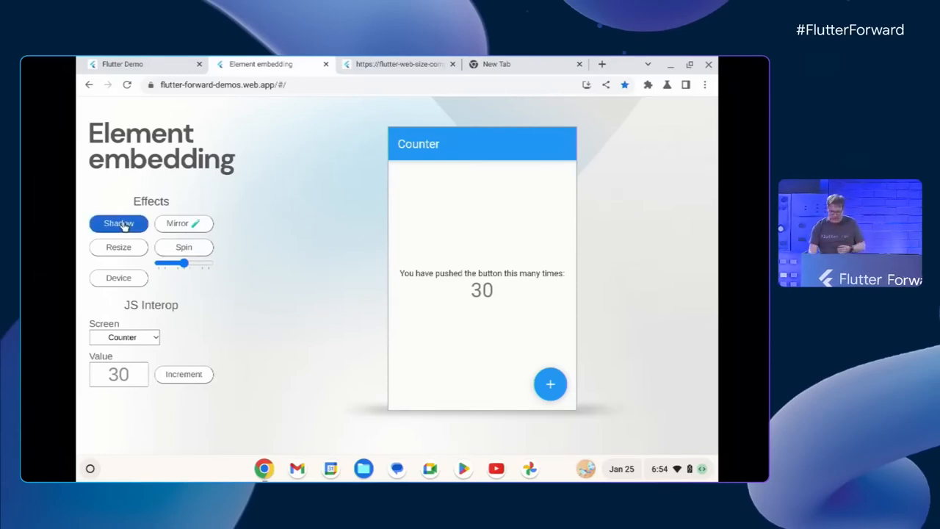
left_click(119, 247)
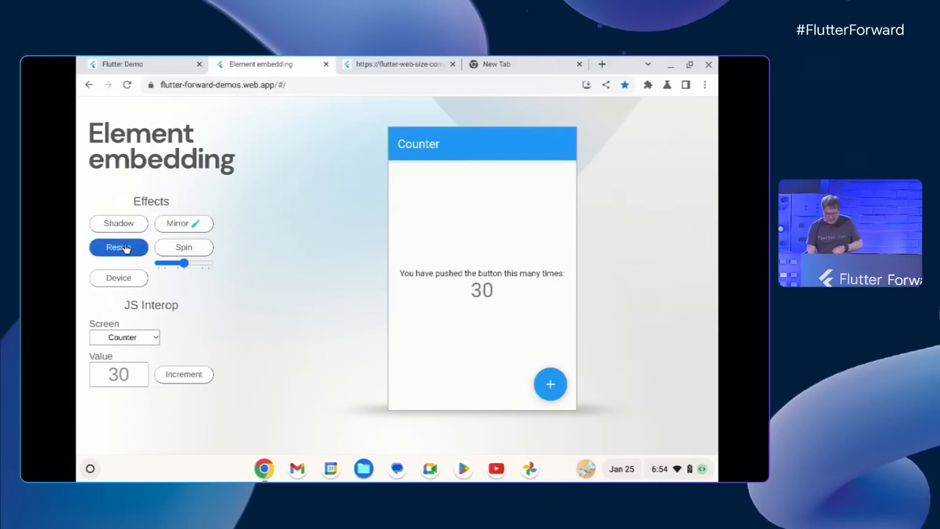
left_click(118, 247)
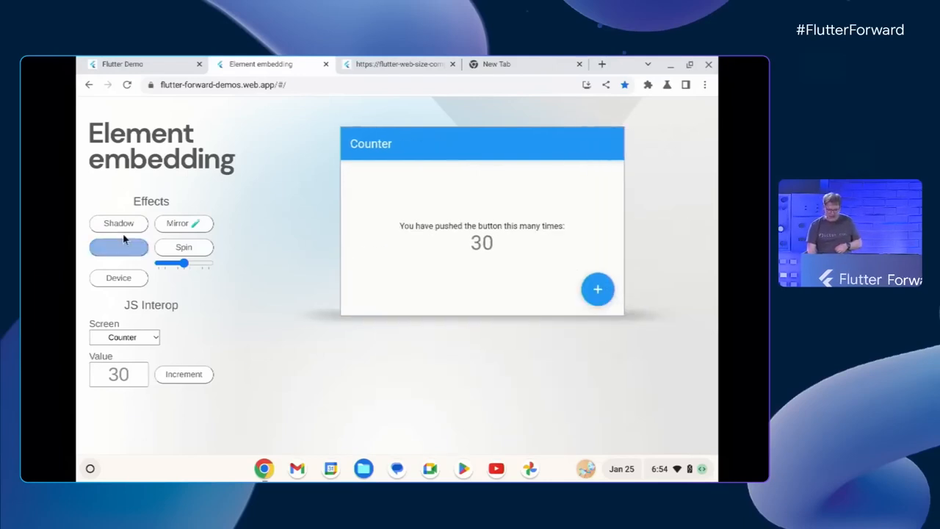
left_click(118, 223)
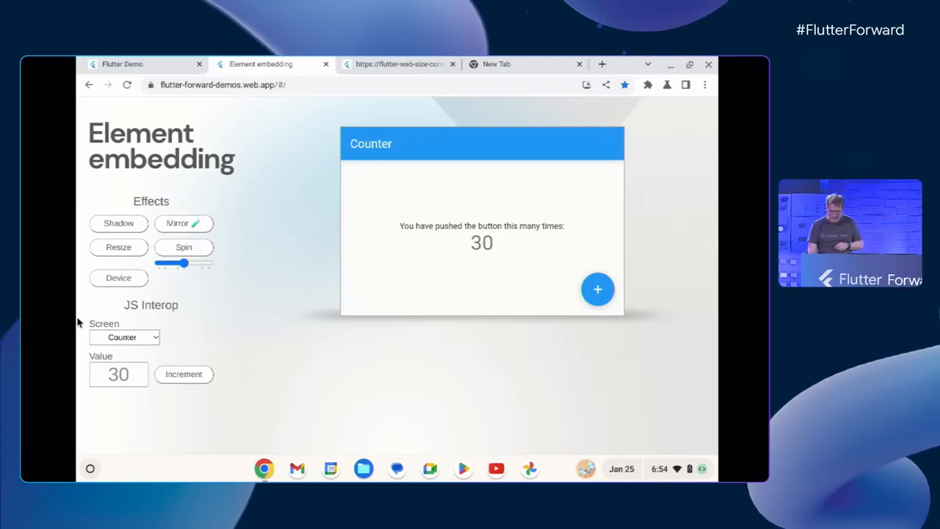
left_click(119, 278)
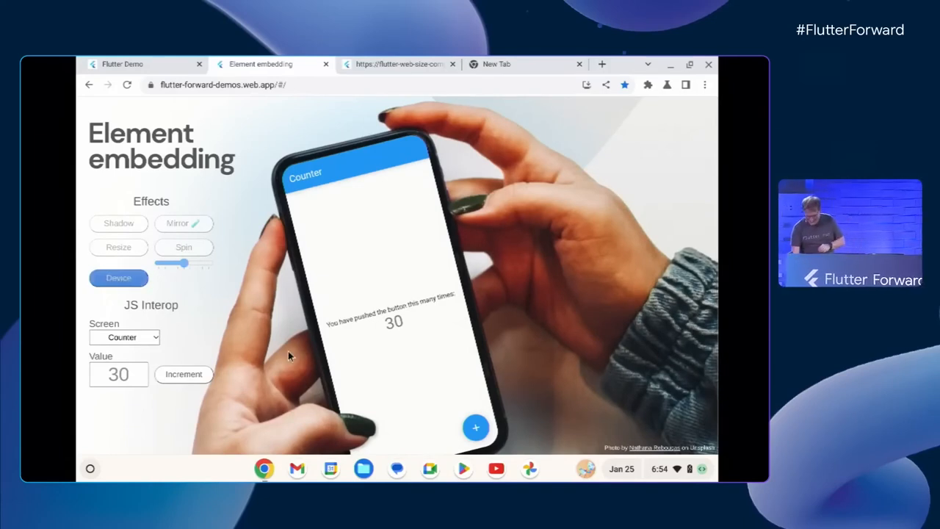
Raise the phone-mockup counter to 40, then switch the Device frame off
left_click(476, 427)
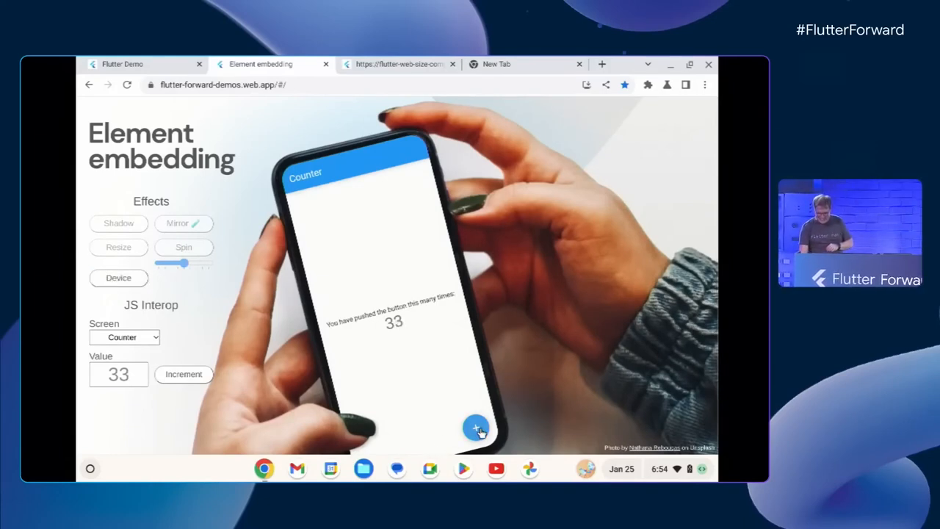
left_click(476, 427)
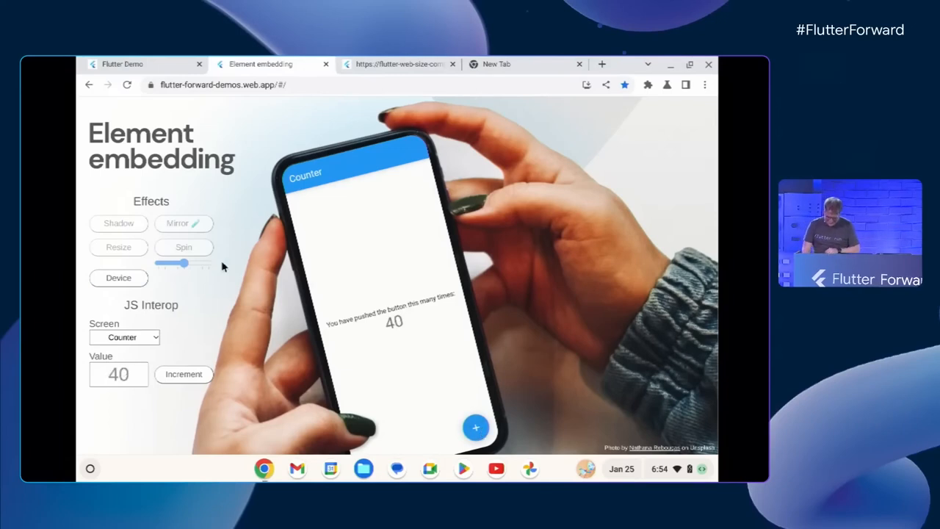
left_click(118, 277)
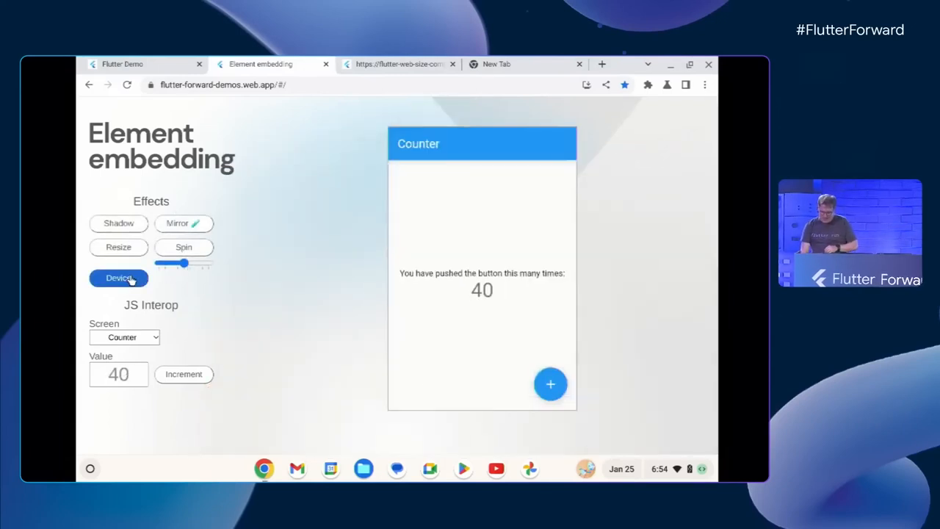
Switch the embedded app to TextField, type 'This asdaksd klasdkasd asd', and toggle Device
left_click(125, 337)
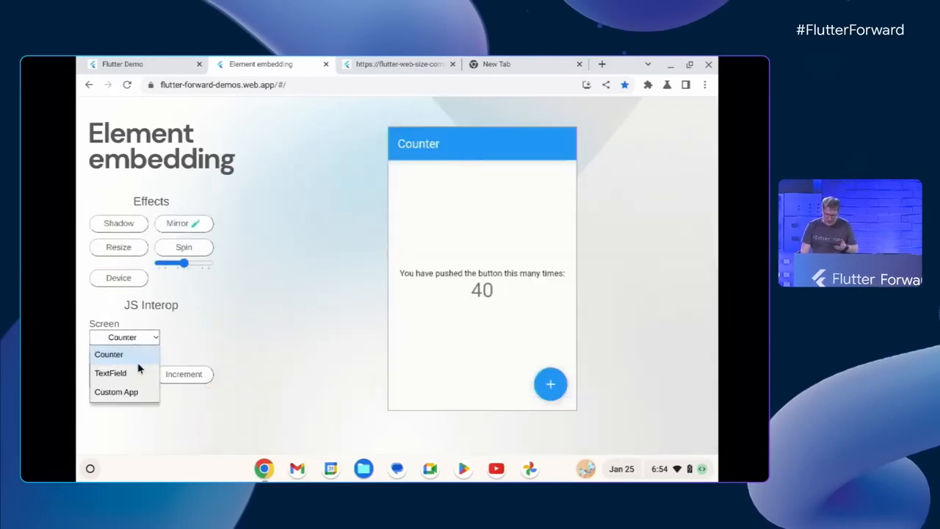
left_click(110, 372)
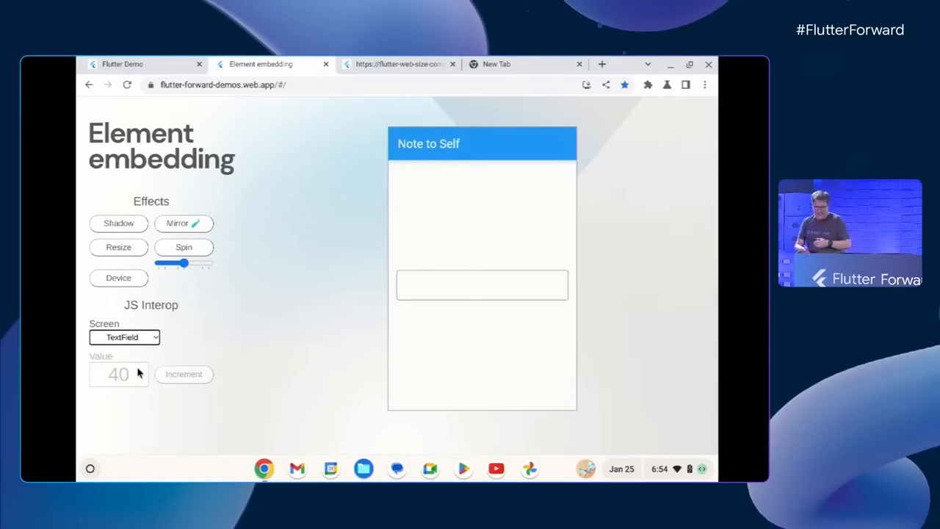
left_click(481, 285)
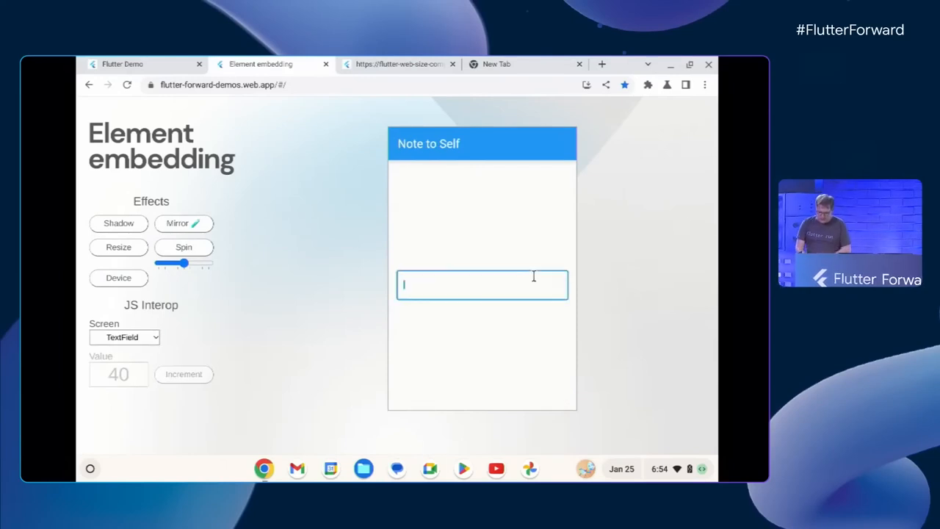
type("Thisa")
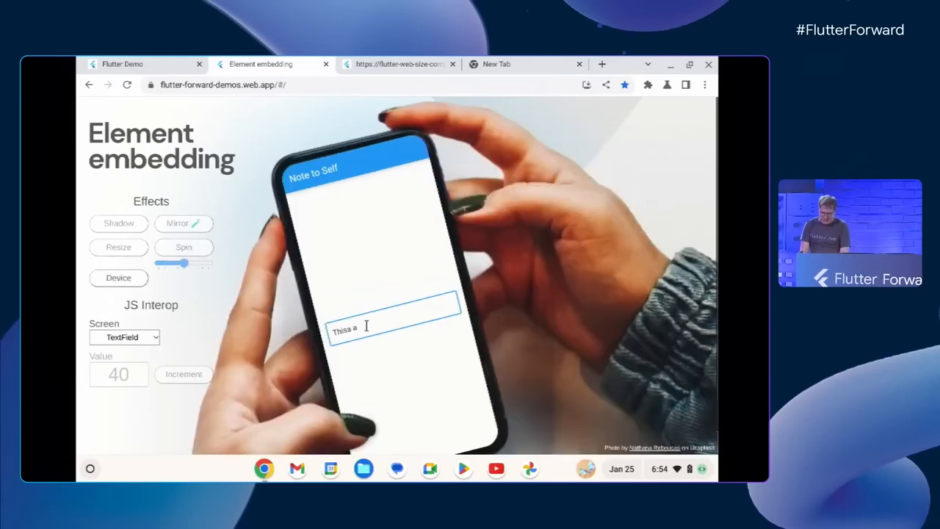
type("asdaksd klasdkasd asd")
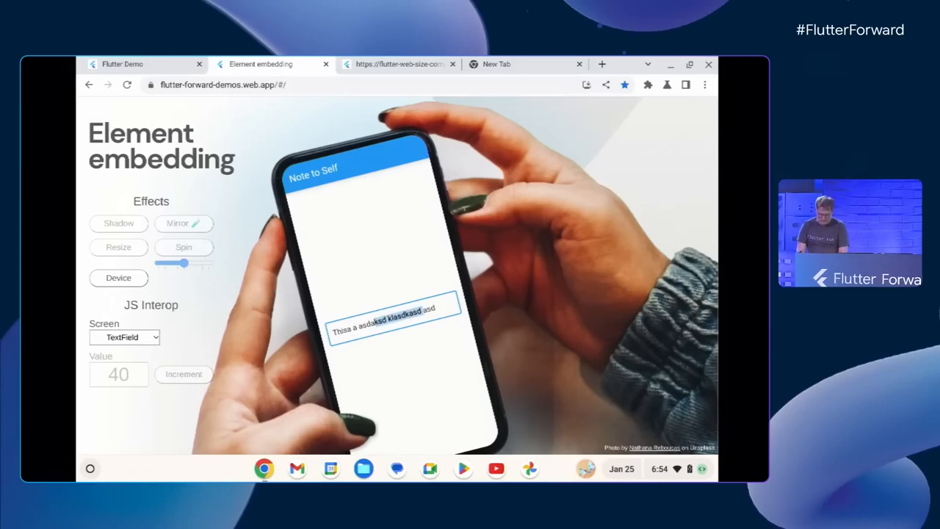
left_click(118, 277)
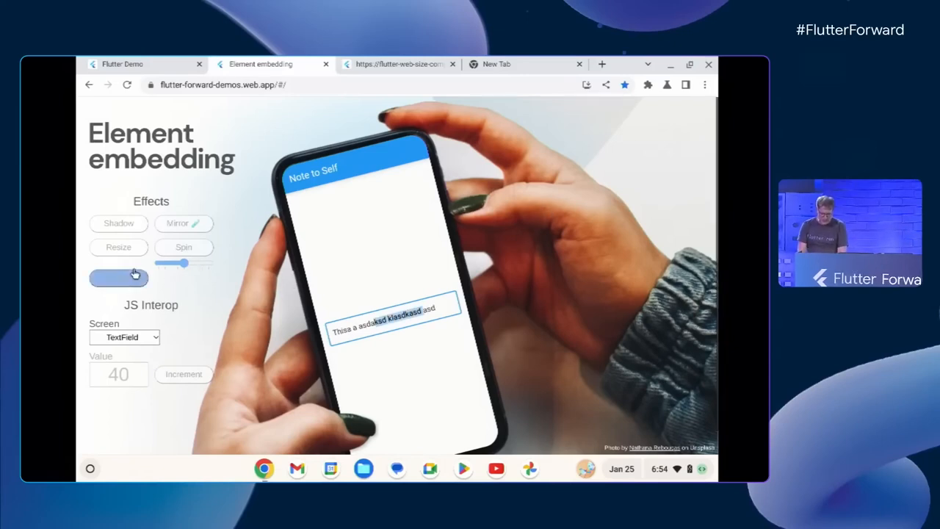
Turn off the Device frame, start the note card spinning, and place the caret in the note
left_click(118, 247)
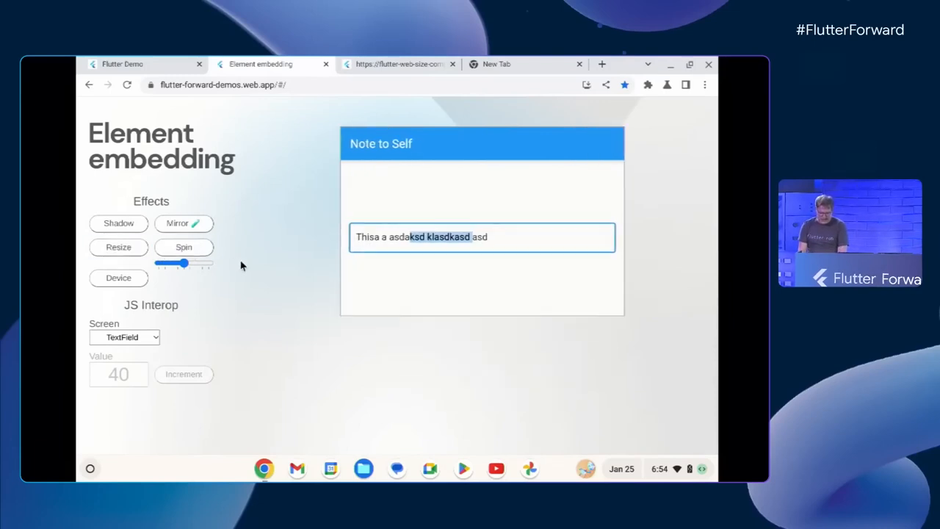
left_click(184, 247)
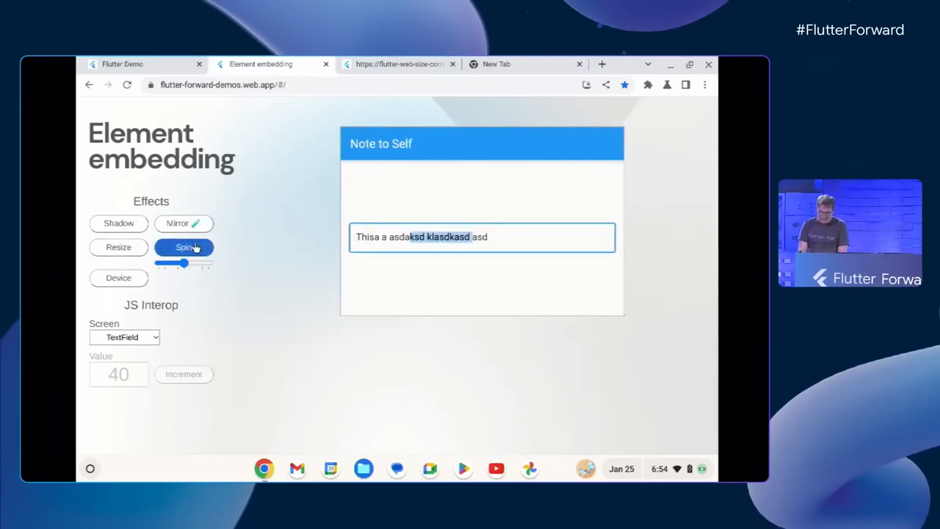
left_click(179, 223)
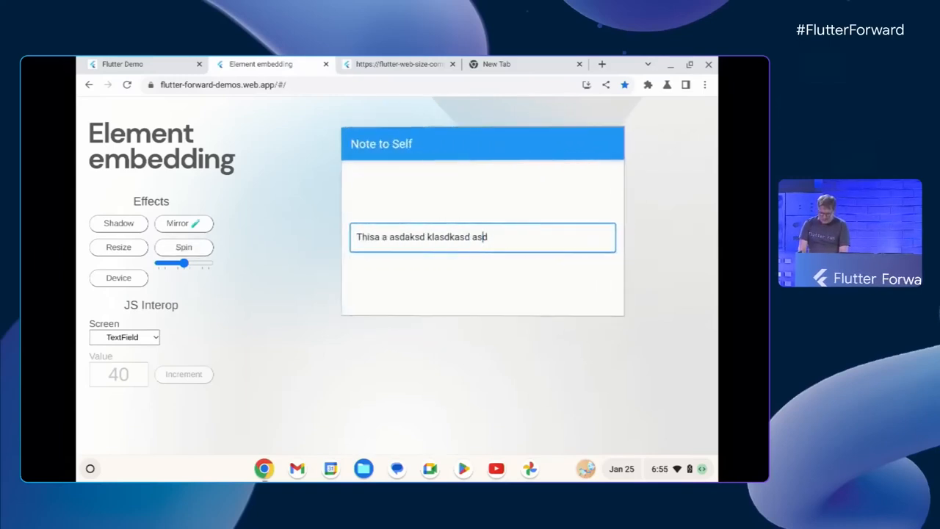
left_click(177, 223)
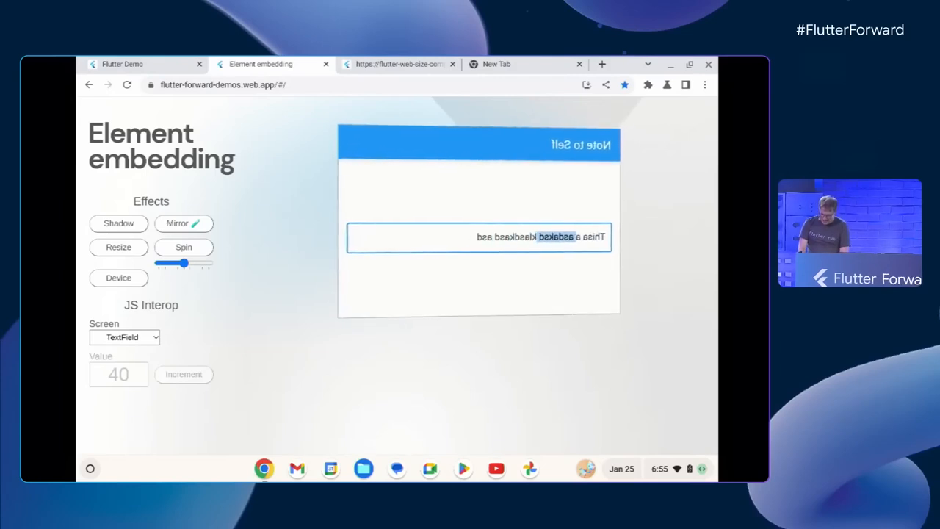
left_click(178, 223)
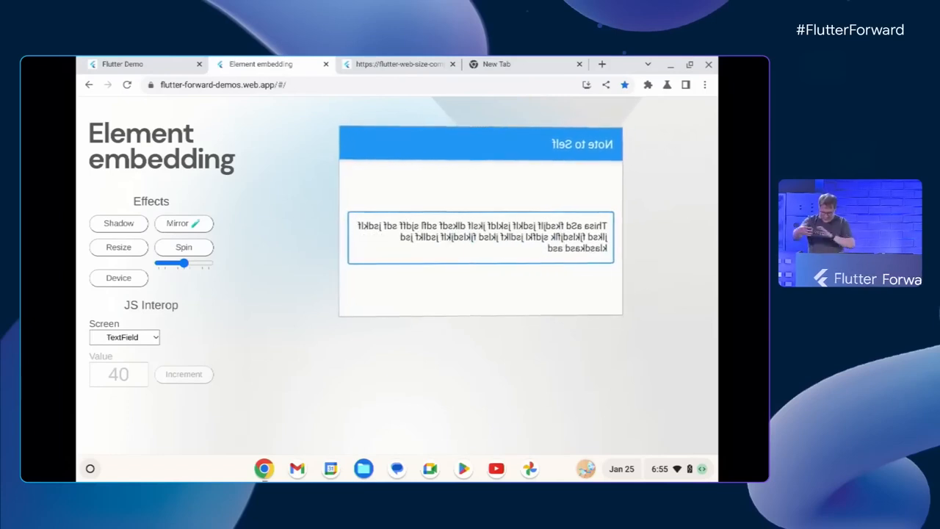
Add the Mirror reflection beneath the spinning note card and click into the note text
left_click(183, 223)
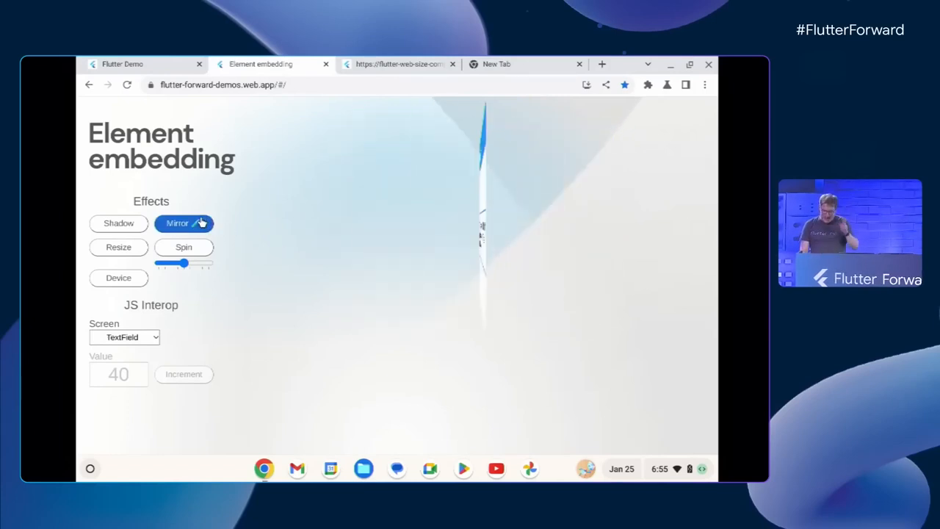
left_click(184, 224)
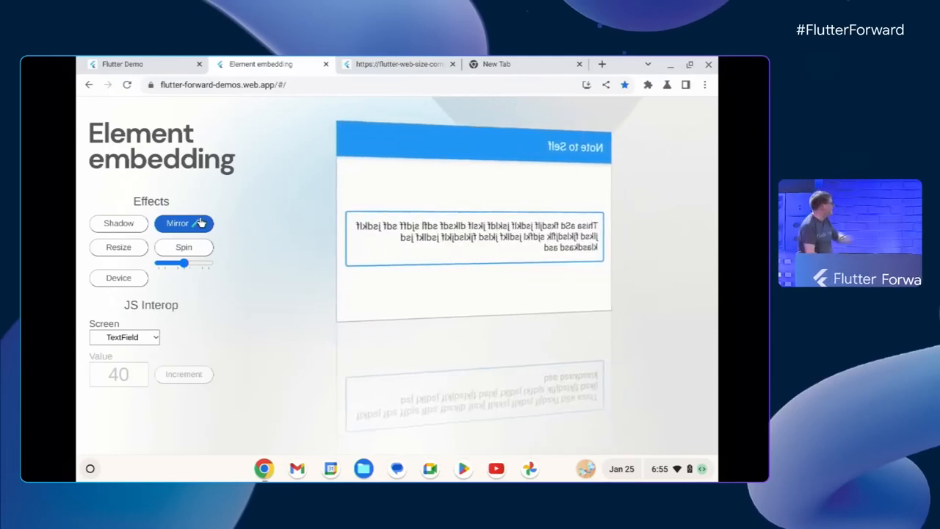
left_click(184, 223)
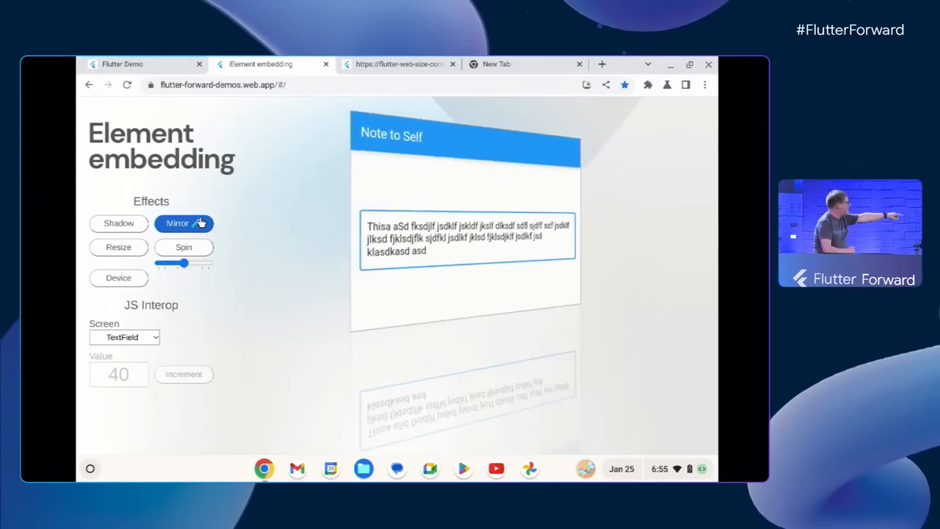
left_click(184, 223)
type("sdfmsdf sdf sdf sdf sdf sdf sd s")
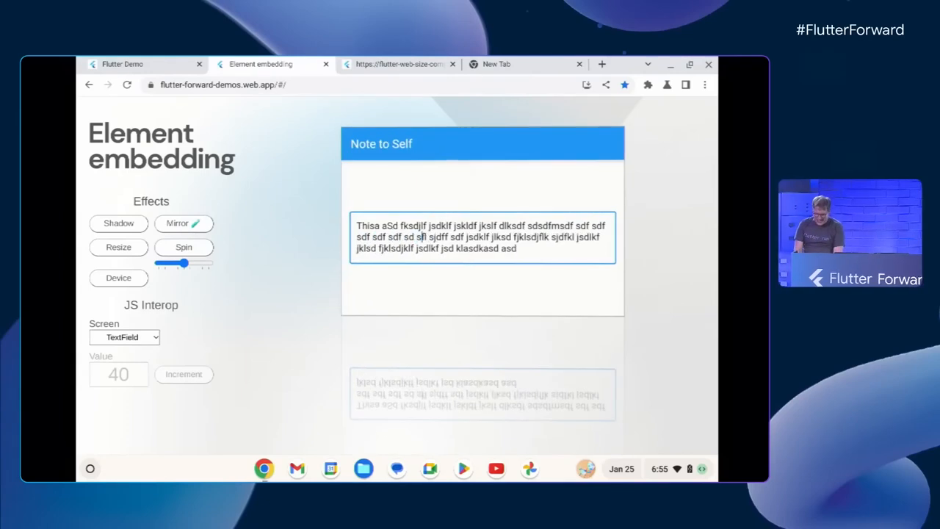
left_click(177, 223)
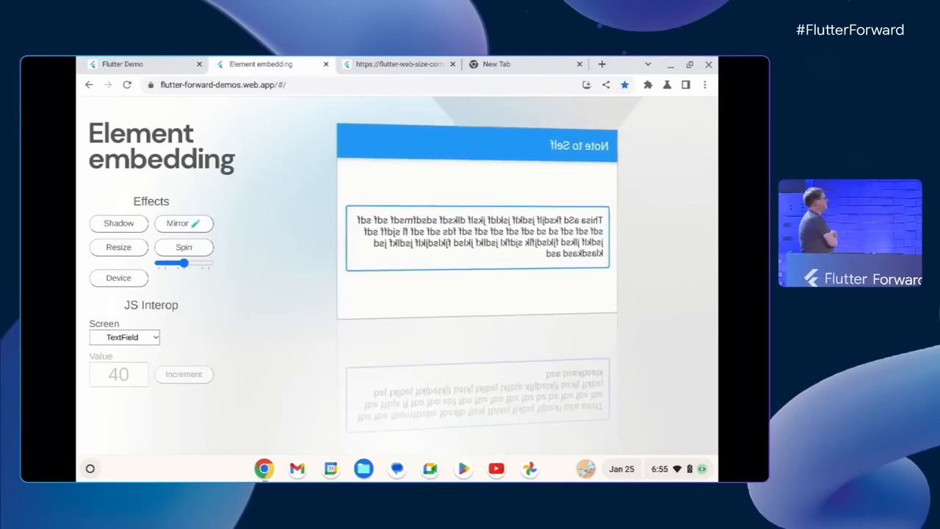
left_click(183, 222)
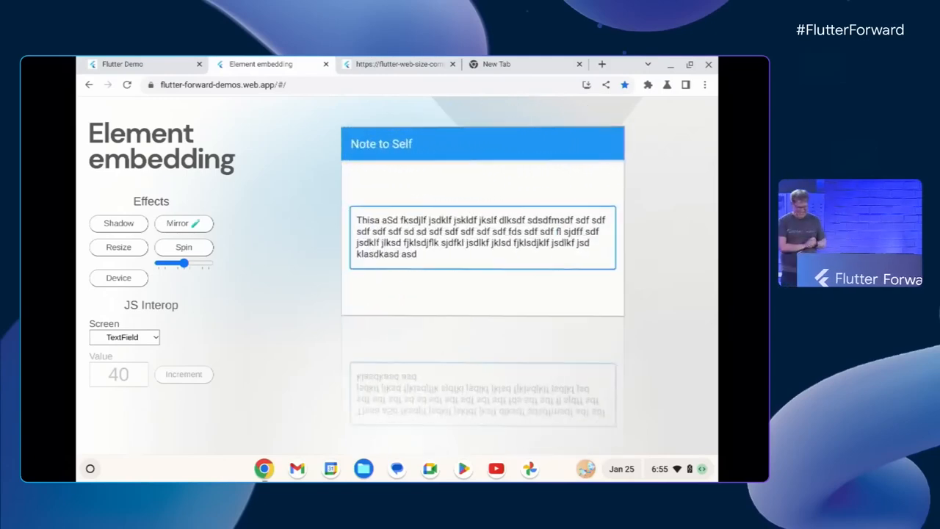
left_click(177, 223)
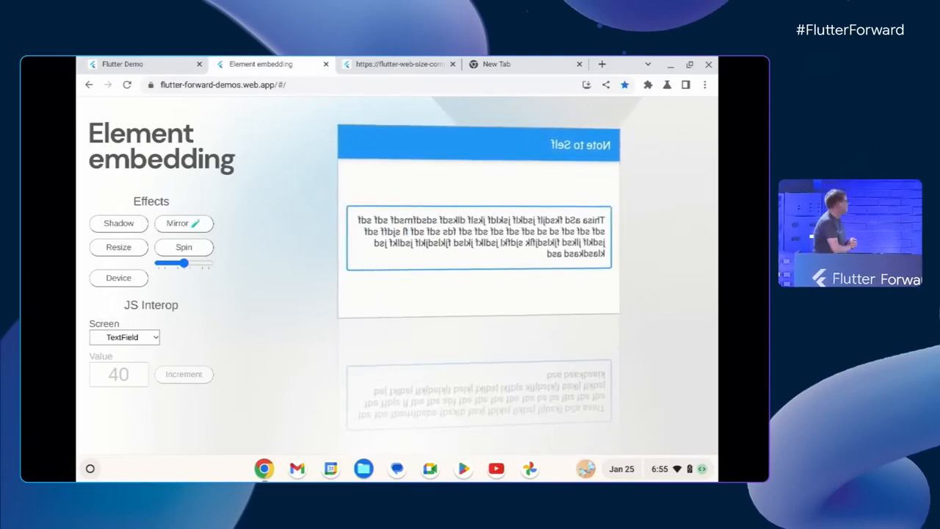
Toggle the Mirror and Spin effects, then switch to the flutter-web-size-compare tab
left_click(177, 223)
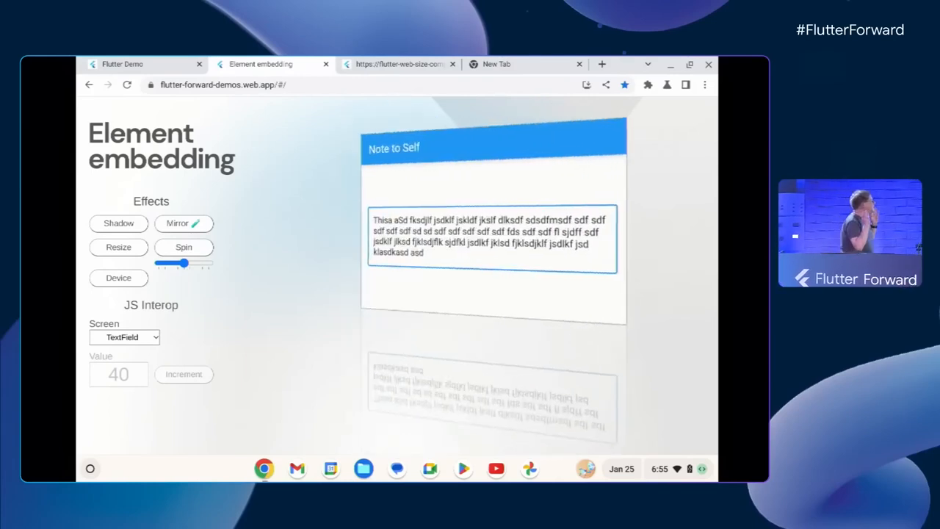
left_click(183, 223)
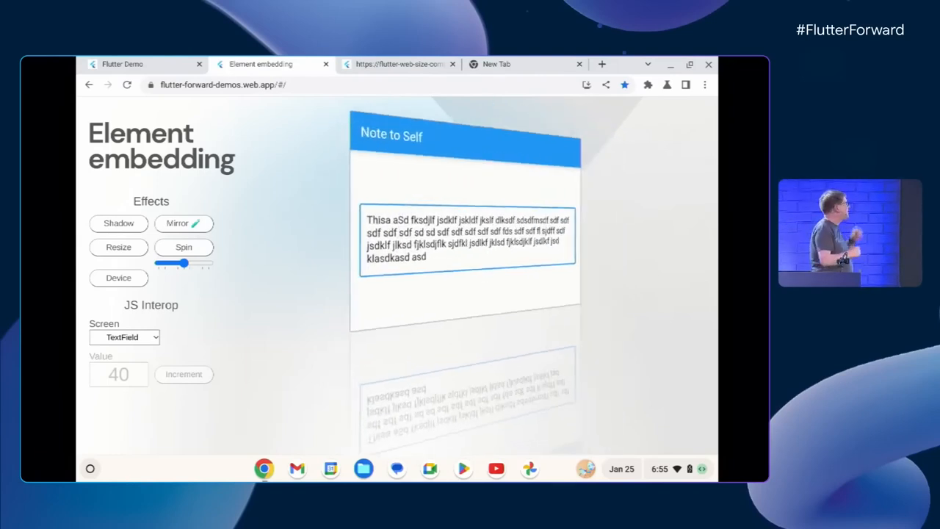
left_click(184, 223)
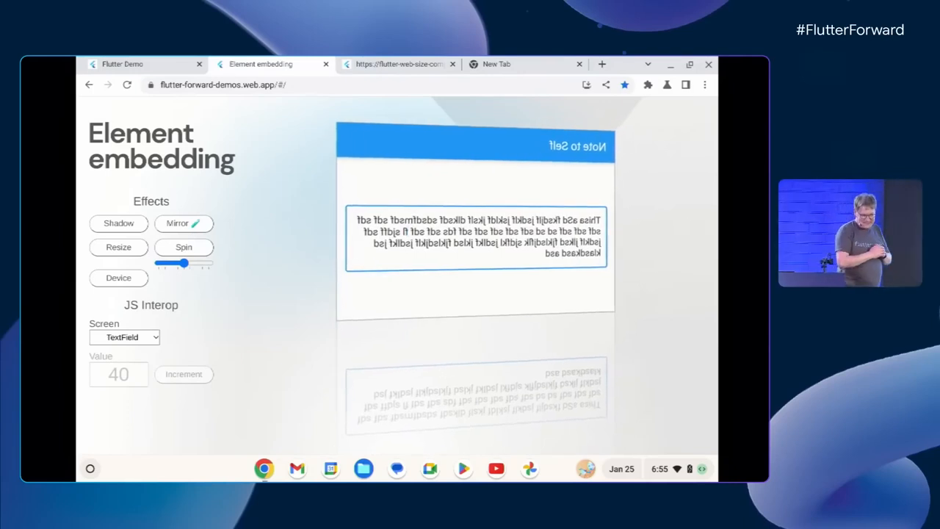
left_click(399, 63)
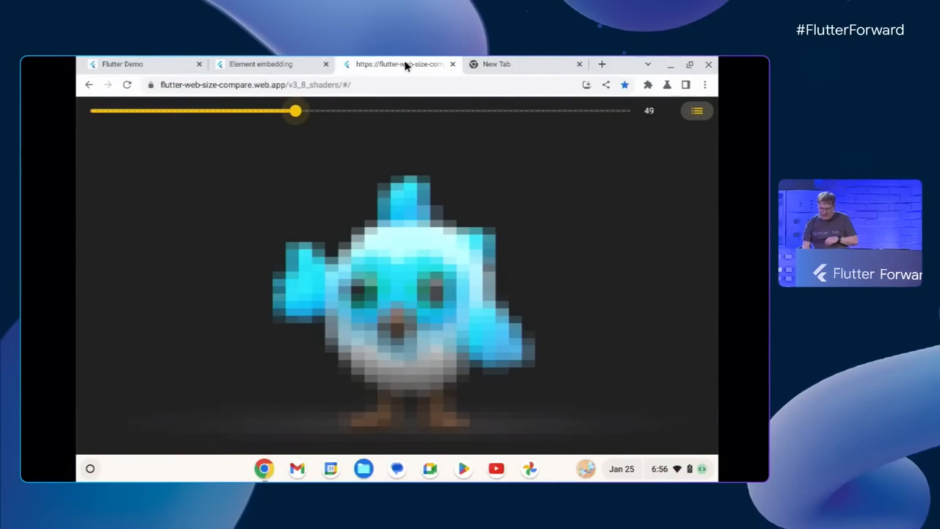
Drag the pixelation slider back and forth, finally settling at level 91
left_click_drag(295, 110, 297, 110)
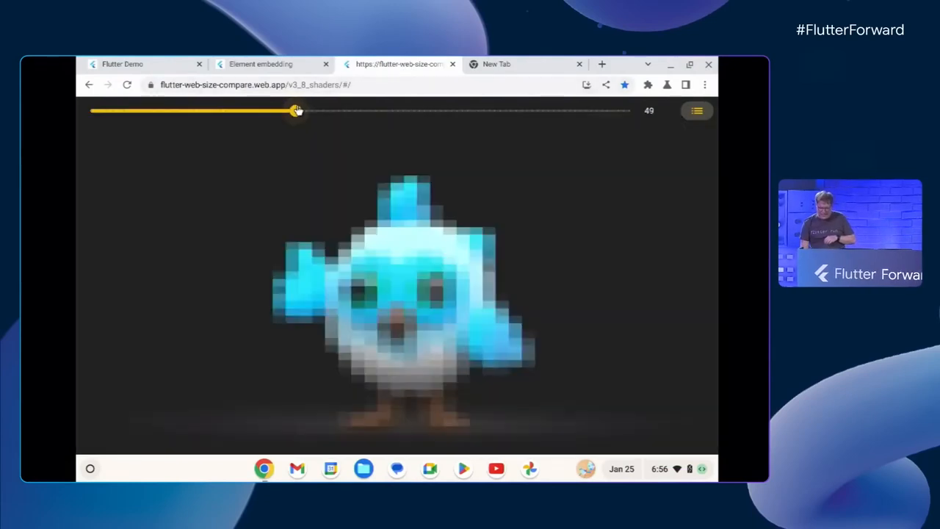
left_click_drag(294, 111, 307, 111)
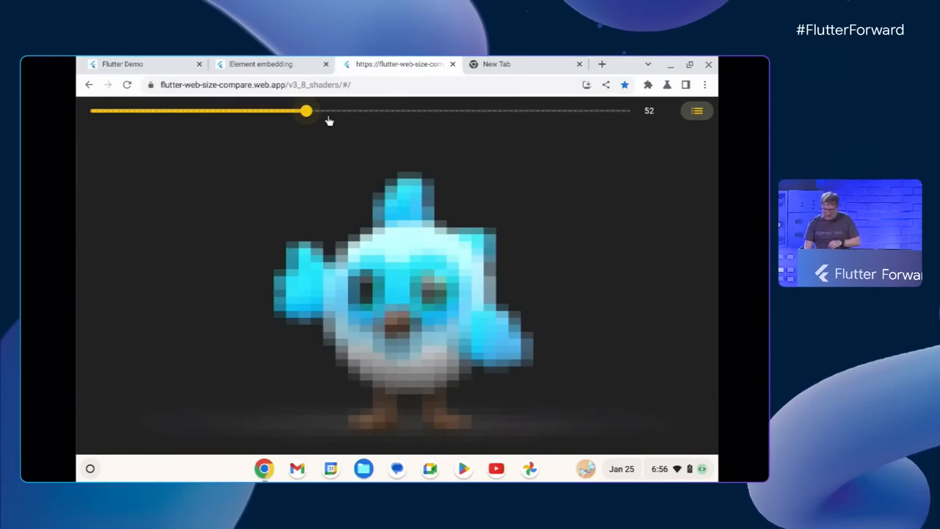
mouse_move(342, 125)
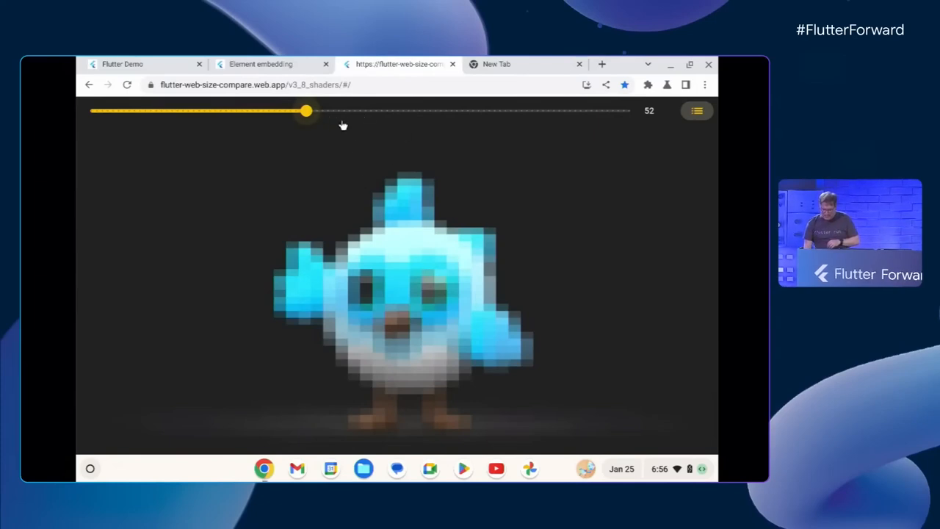
left_click_drag(307, 111, 323, 111)
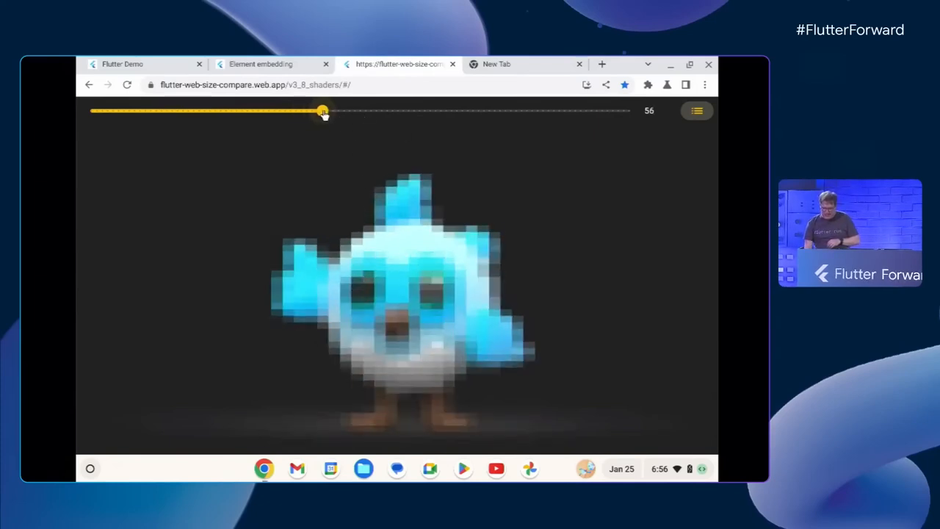
left_click_drag(323, 112, 376, 112)
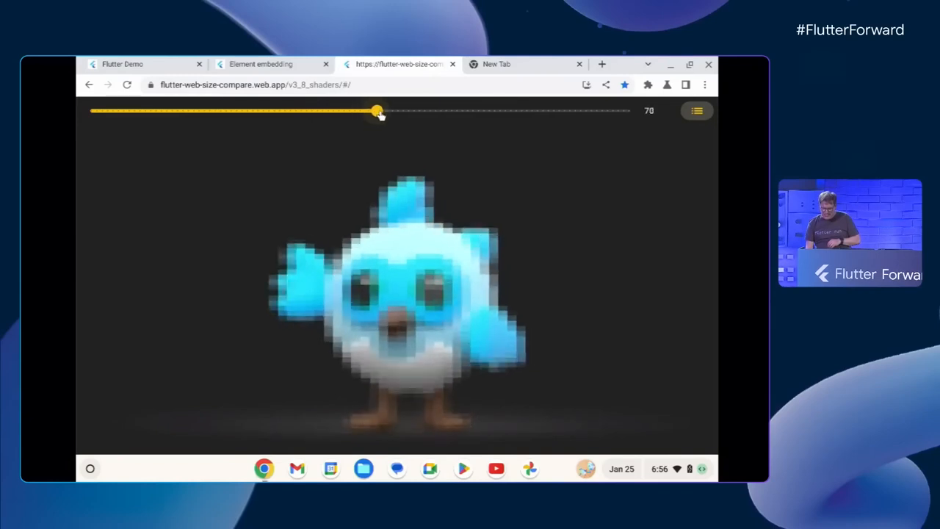
left_click_drag(377, 112, 289, 112)
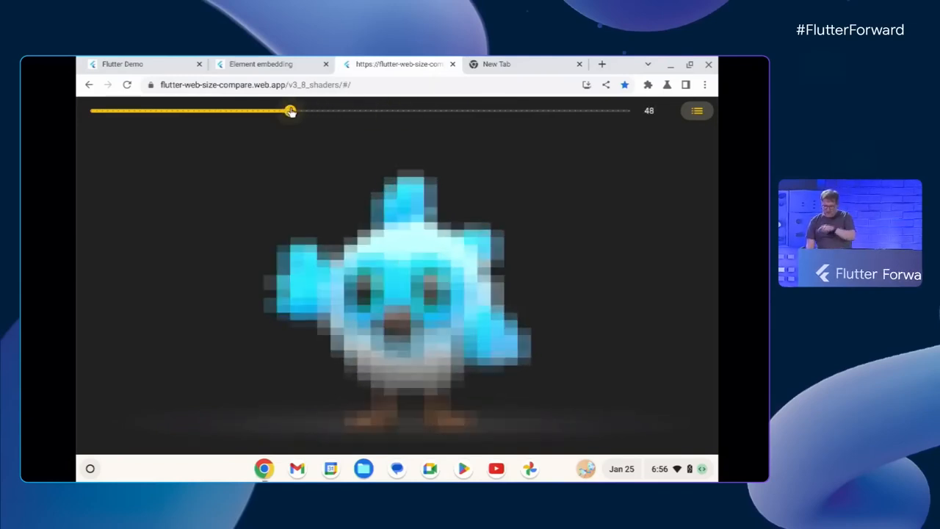
left_click_drag(290, 111, 473, 111)
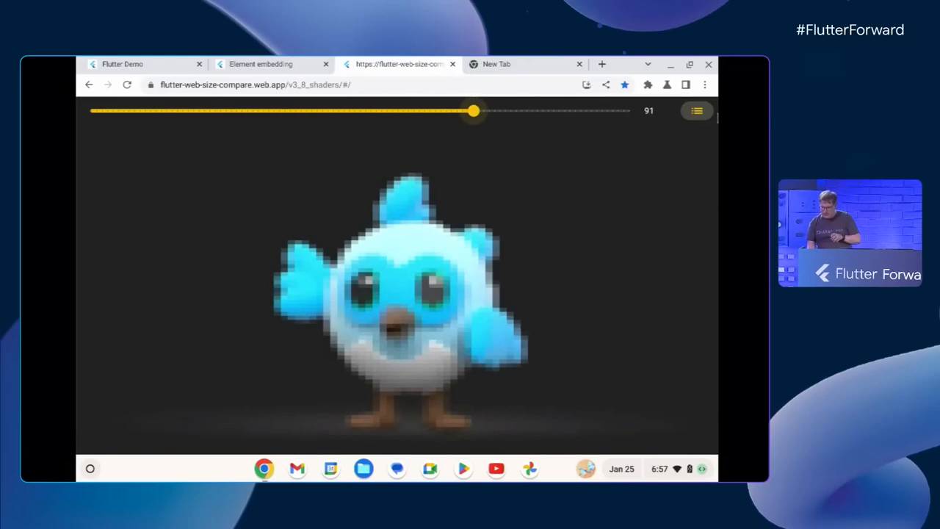
Apply the pointillism shader from the Shaders list
left_click(696, 111)
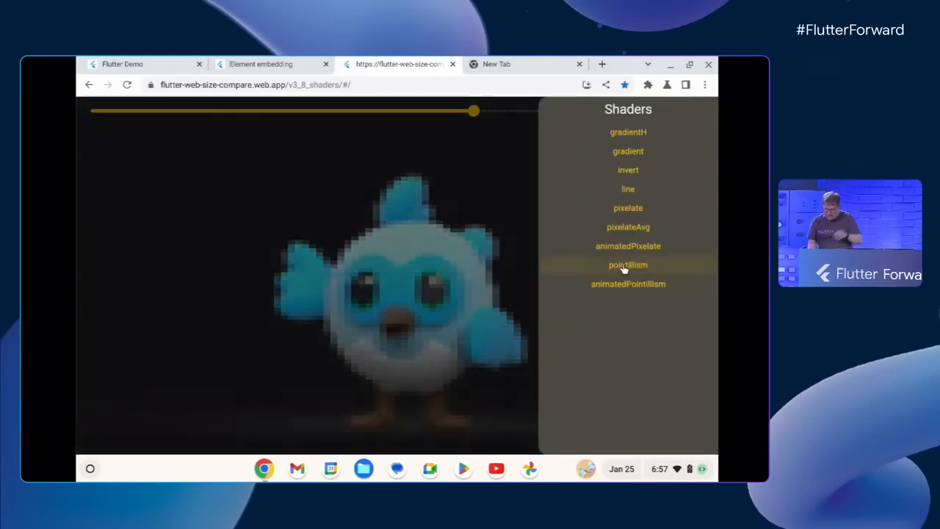
left_click(628, 264)
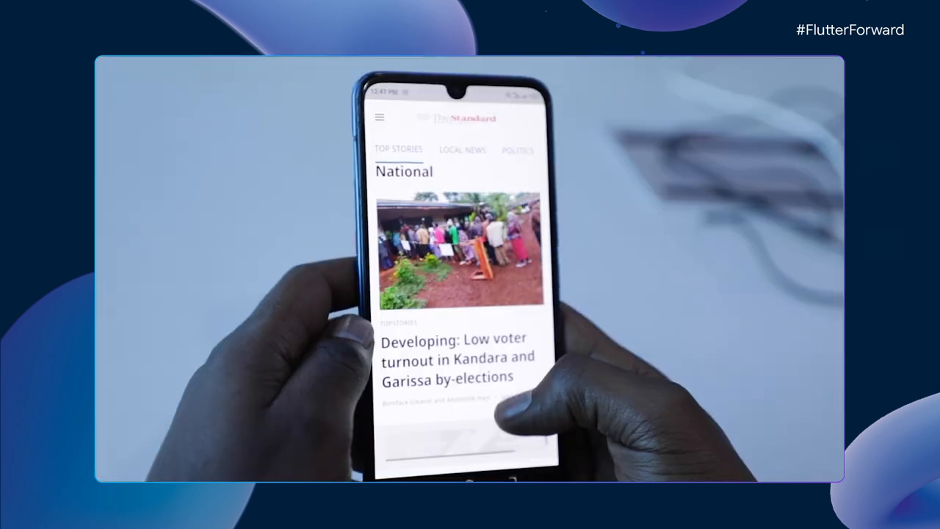
scroll("down", 3)
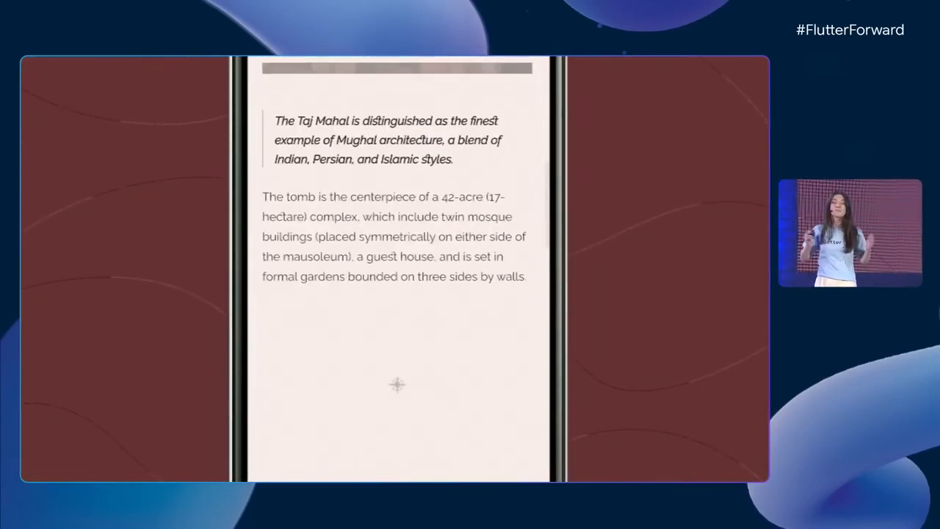
Scroll the Taj Mahal article down to the passage about 22,000 laborers
scroll("down", 3)
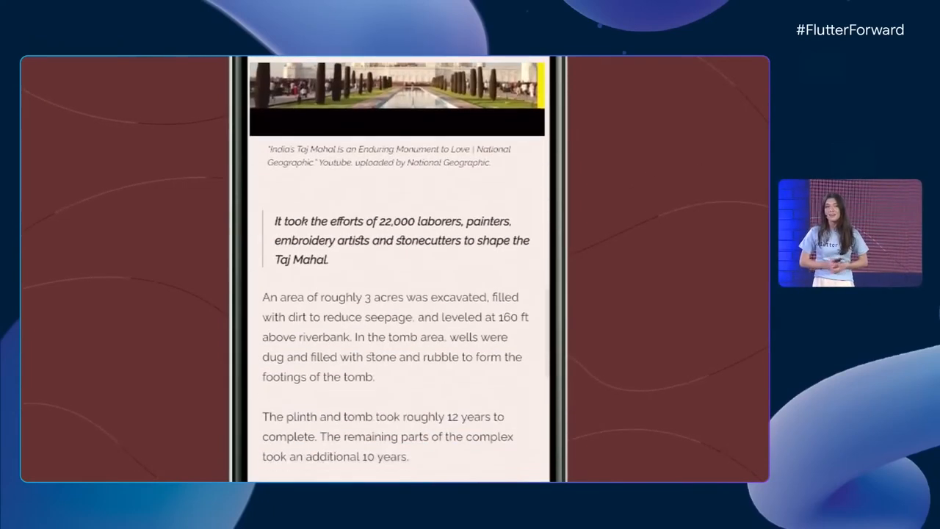